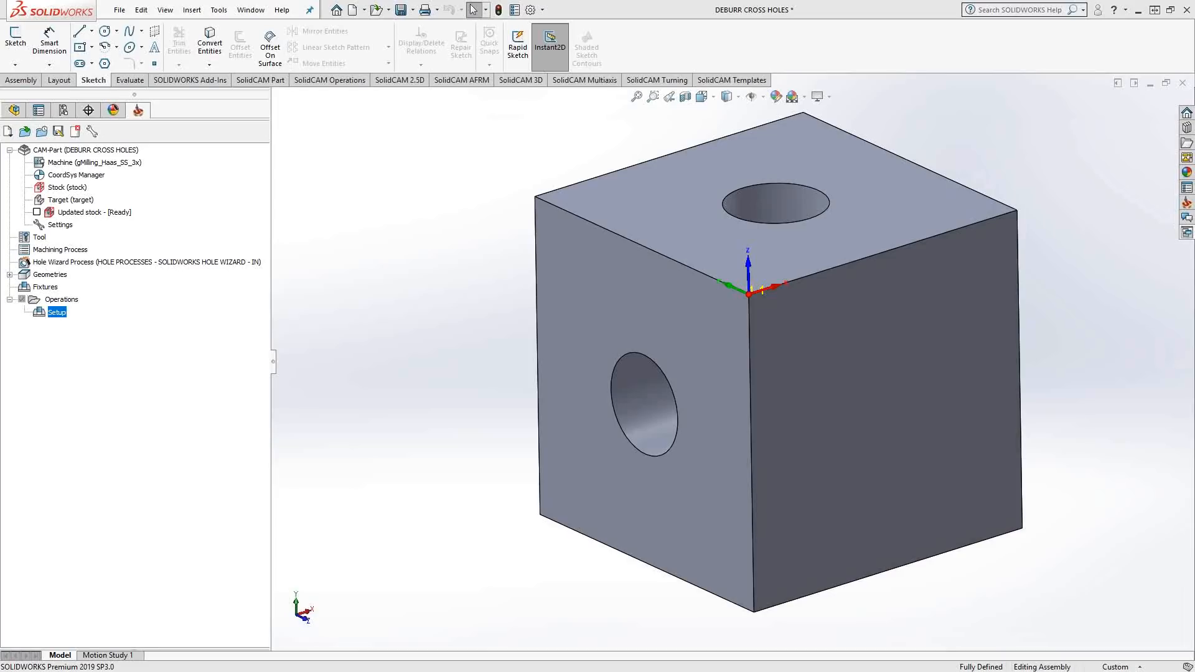
{"action": "mouse_move", "coordinate": [847, 269]}
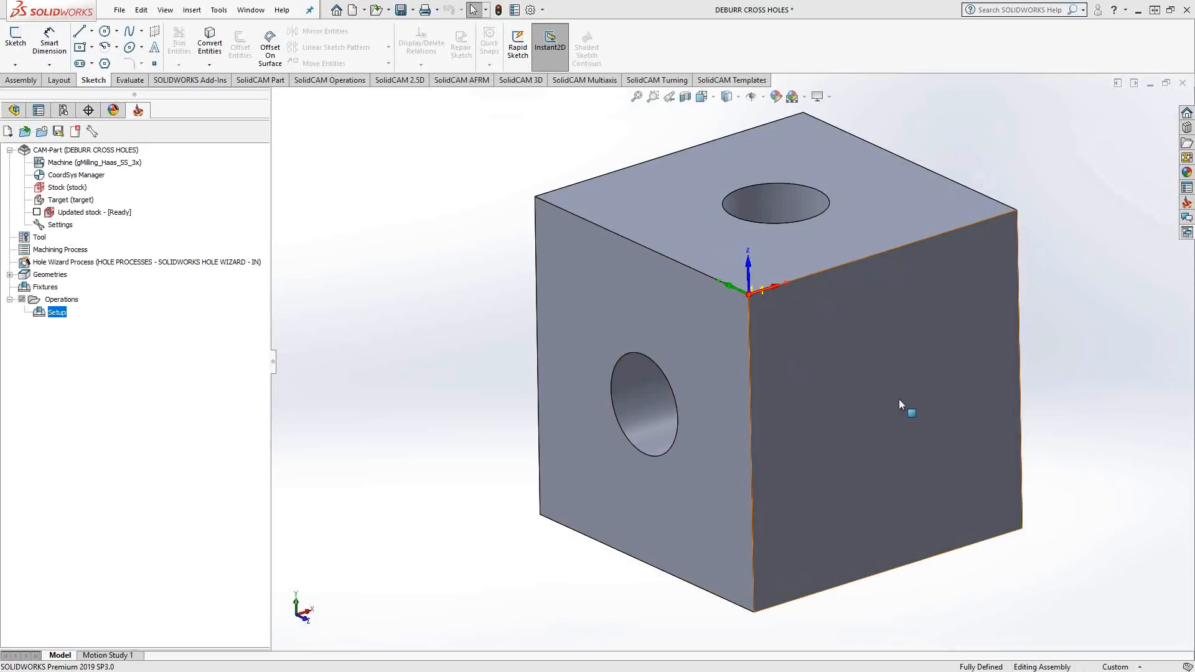
{"action": "mouse_move", "coordinate": [895, 403]}
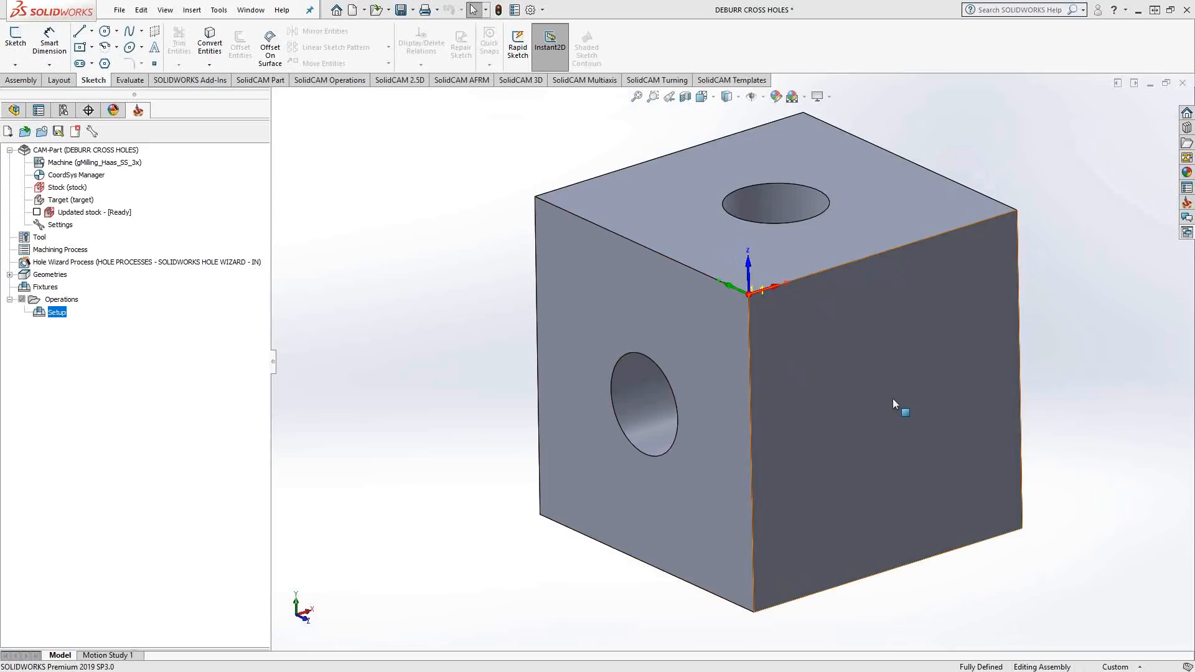
Switch the cube's display style to Wireframe to reveal the cross-holes
{"action": "left_click", "coordinate": [725, 96]}
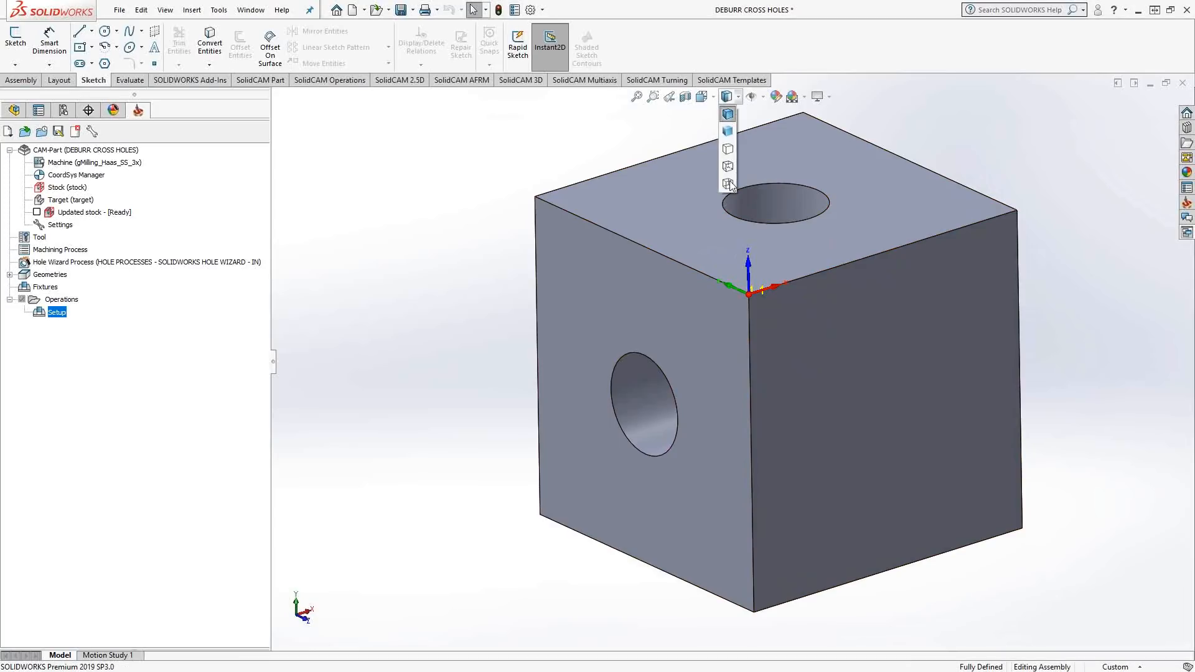
{"action": "left_click", "coordinate": [727, 185]}
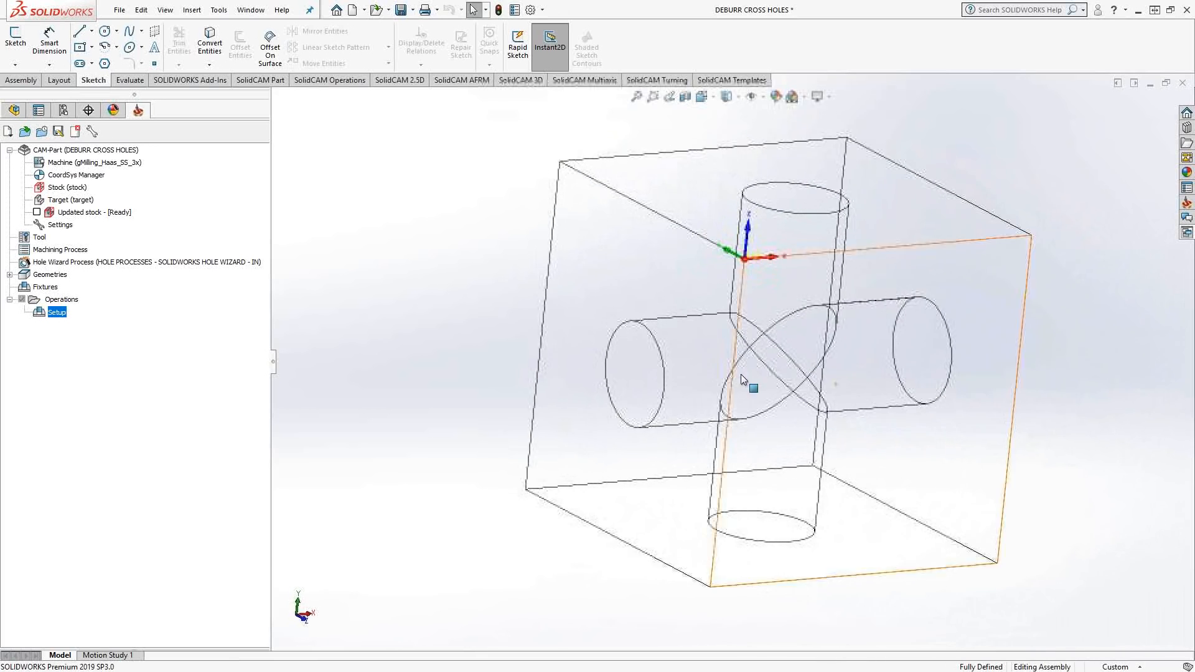
Restore Shaded With Edges, inspect the hole intersection, and show the FeatureManager tree
{"action": "left_click", "coordinate": [726, 96]}
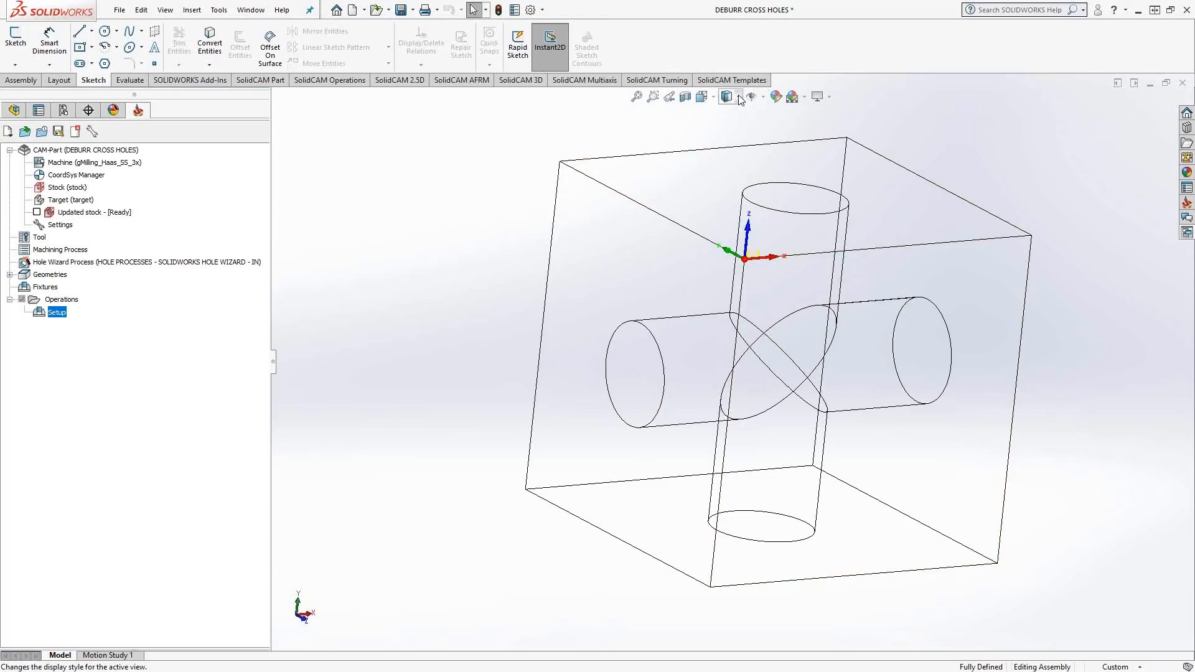
{"action": "left_click", "coordinate": [722, 97]}
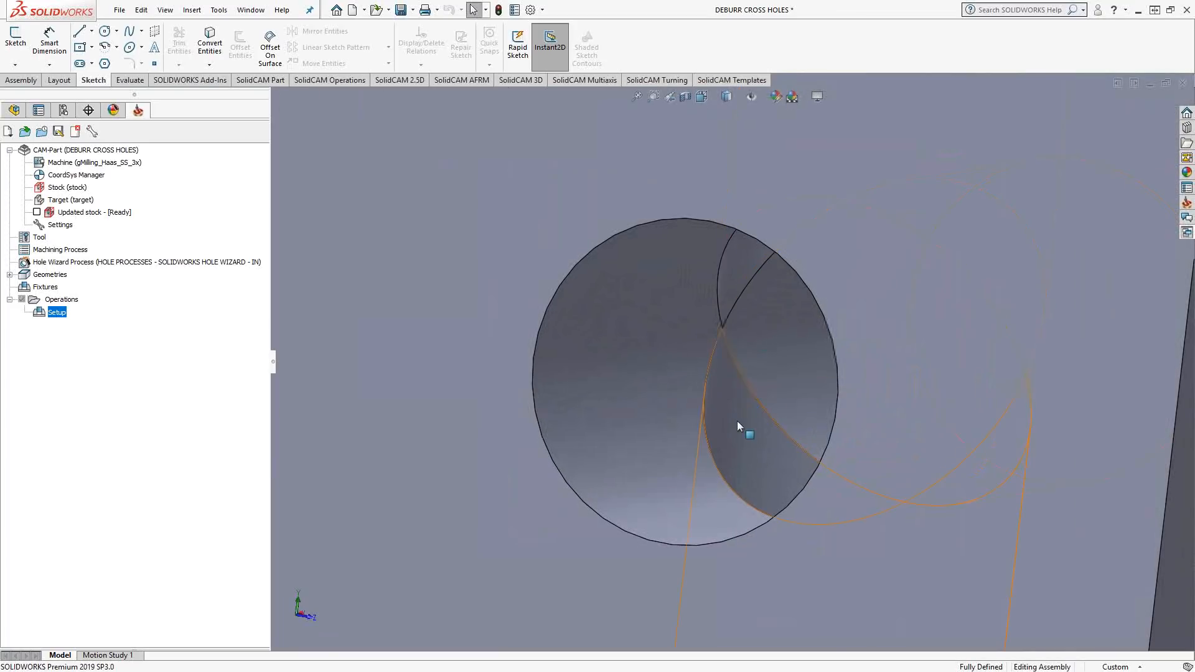
{"action": "mouse_move", "coordinate": [744, 426]}
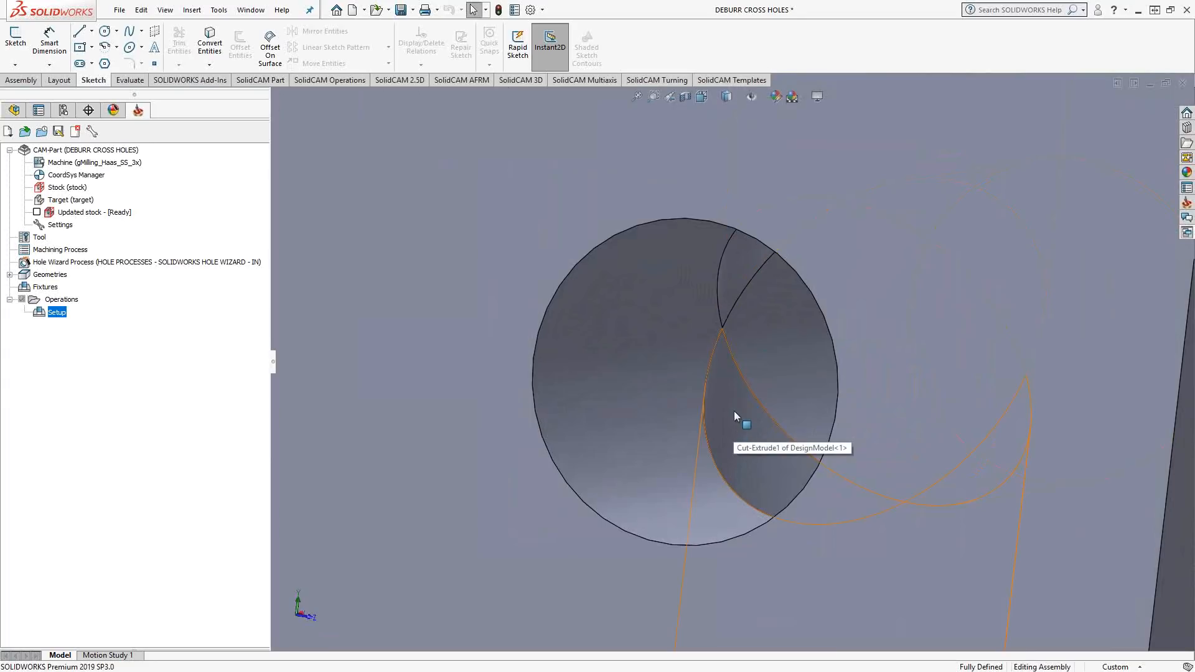
{"action": "mouse_move", "coordinate": [729, 396]}
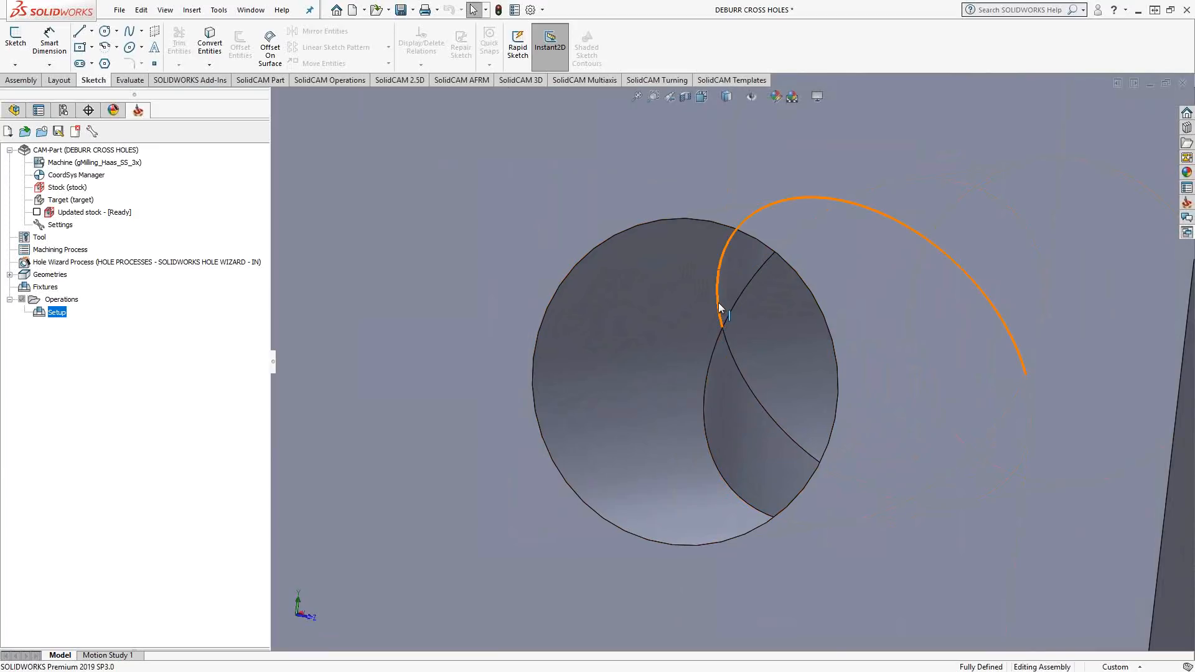
{"action": "mouse_move", "coordinate": [721, 309]}
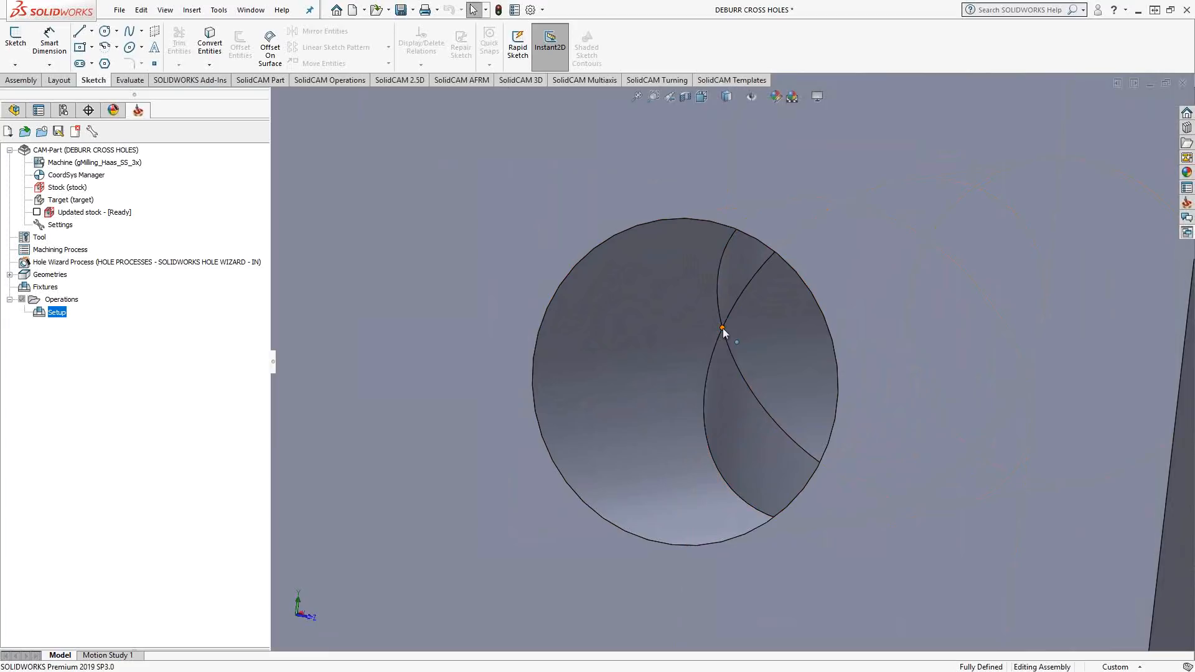
{"action": "left_click", "coordinate": [721, 326]}
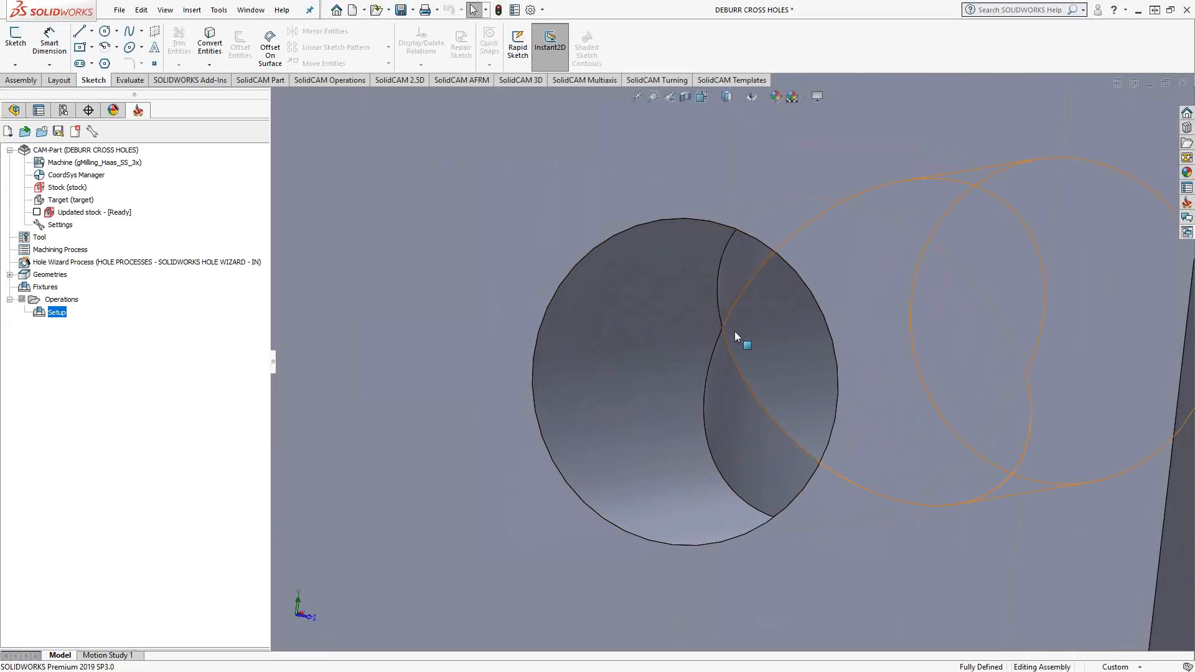
{"action": "mouse_move", "coordinate": [735, 336]}
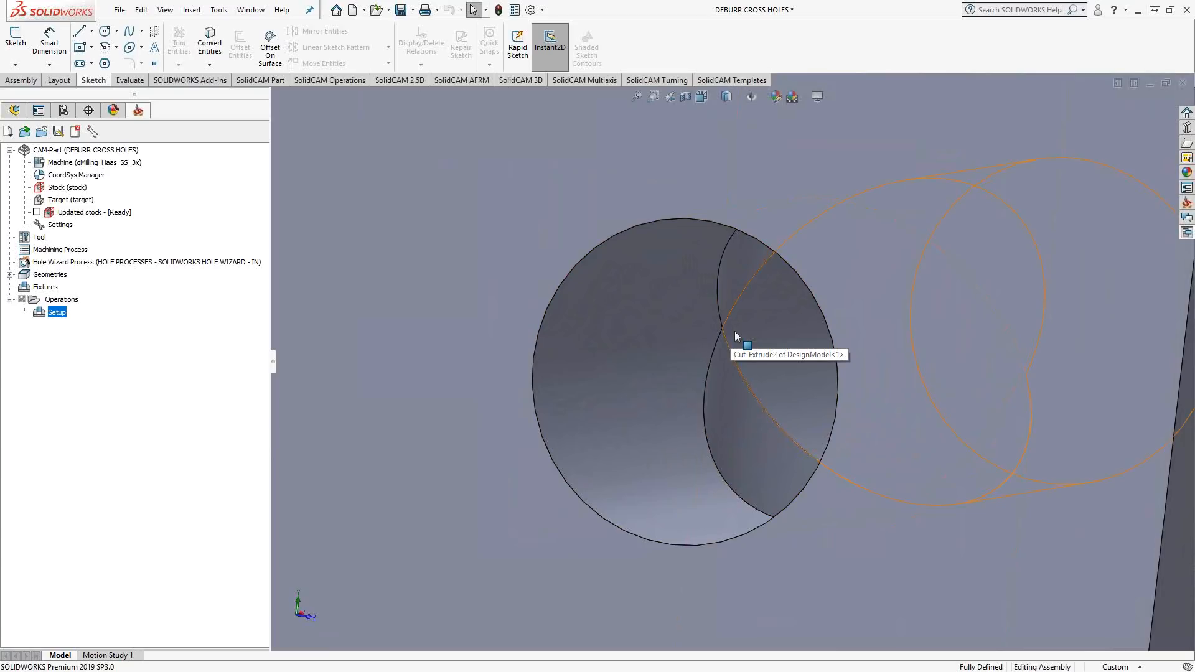
{"action": "mouse_move", "coordinate": [749, 381]}
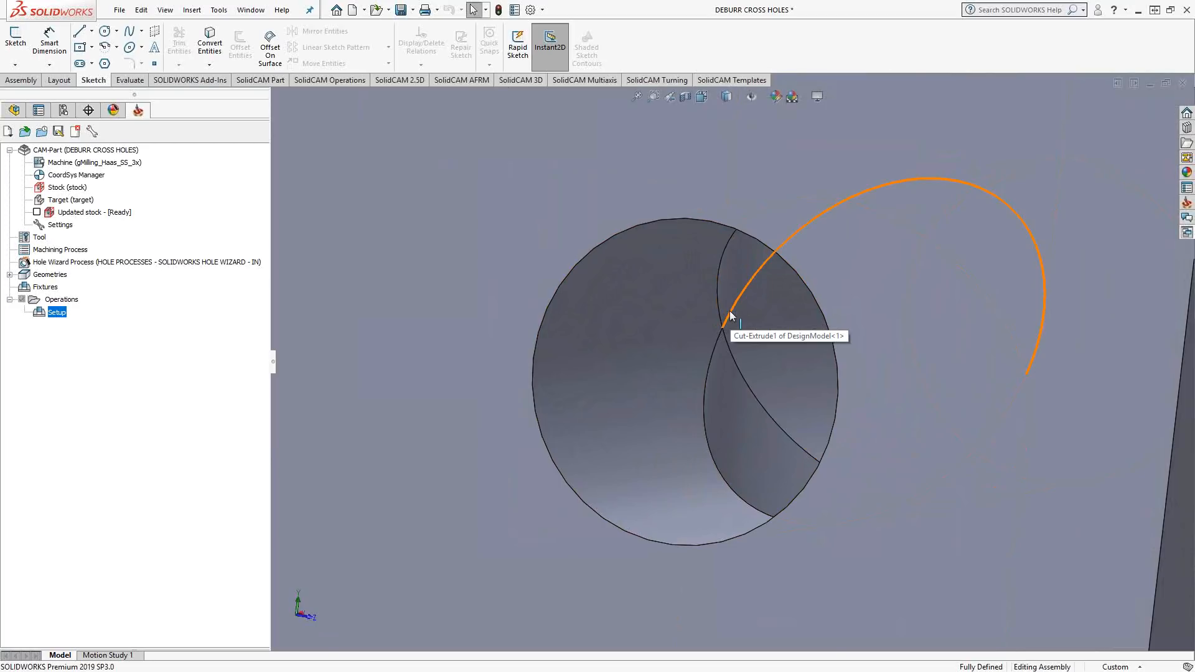
{"action": "left_click", "coordinate": [14, 109]}
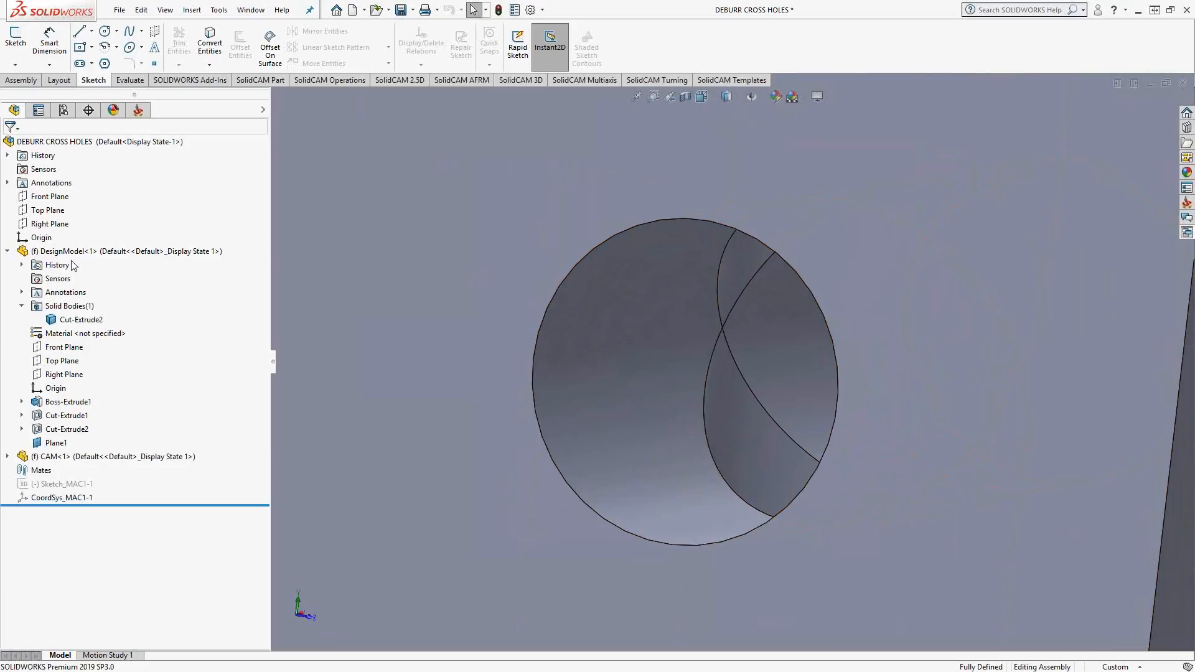
Edit the DesignModel component and begin a new 3D sketch, cancelling the Line tool
{"action": "right_click", "coordinate": [68, 251]}
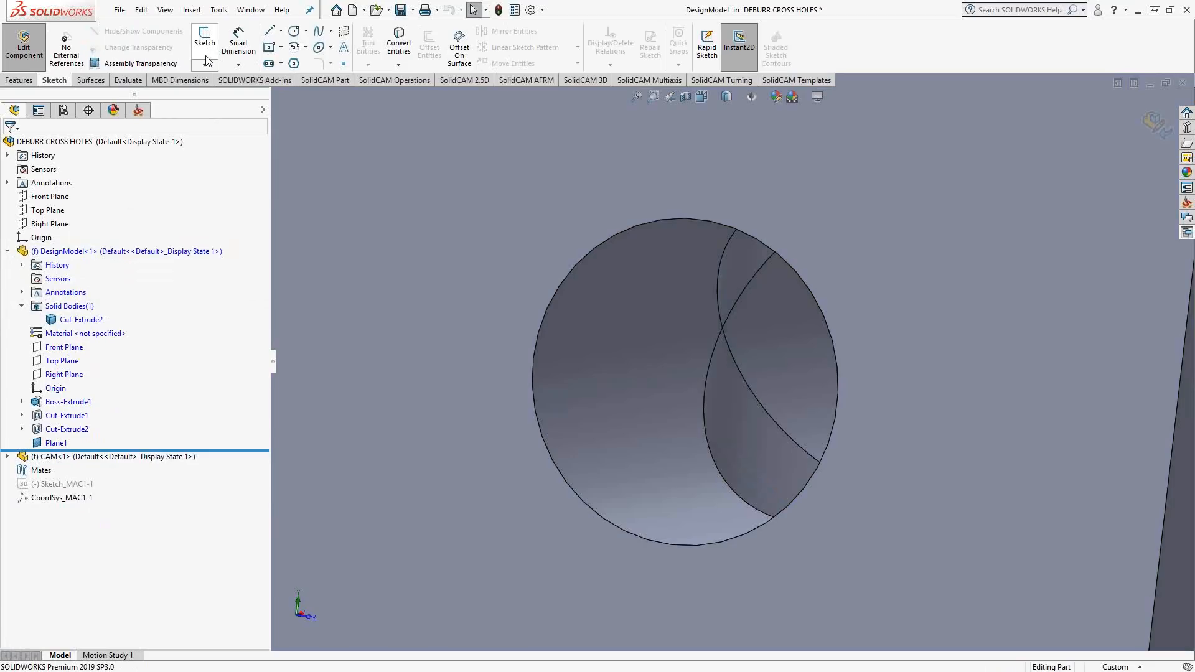
{"action": "left_click", "coordinate": [203, 66]}
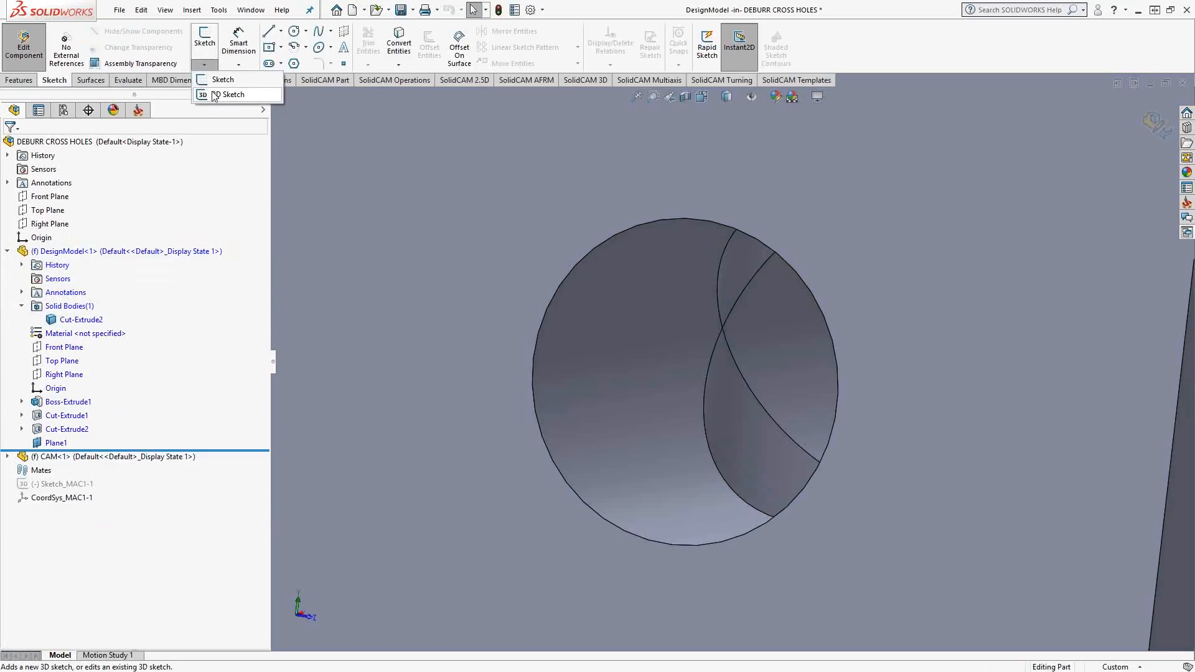
{"action": "left_click", "coordinate": [230, 94]}
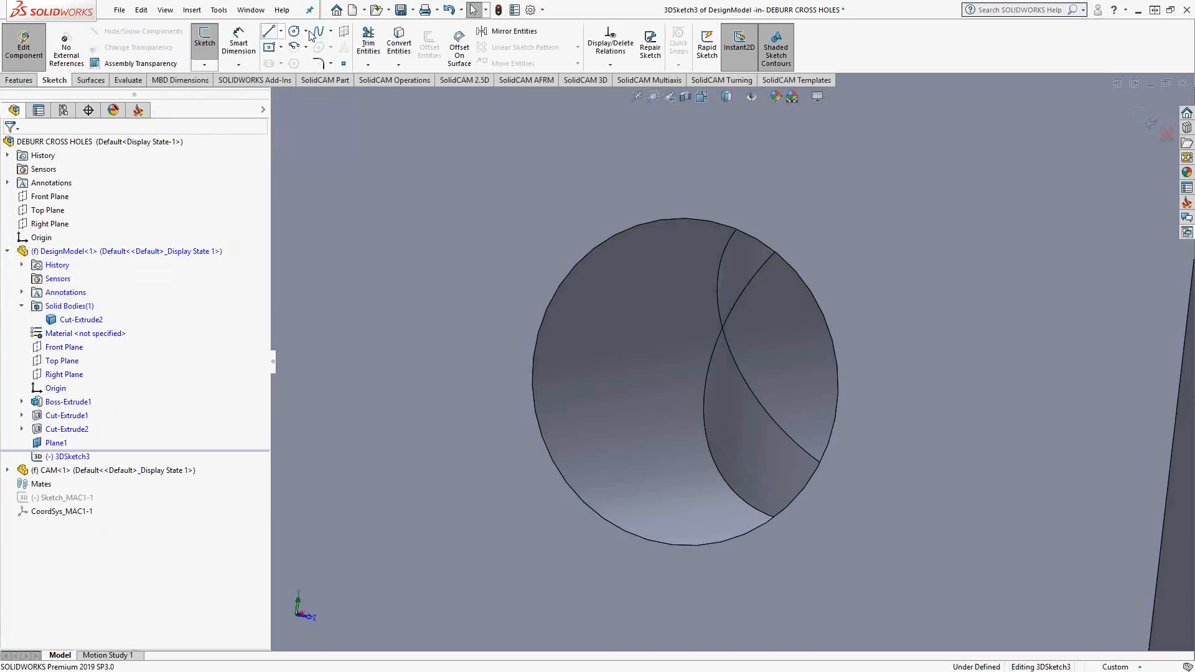
{"action": "mouse_move", "coordinate": [295, 46]}
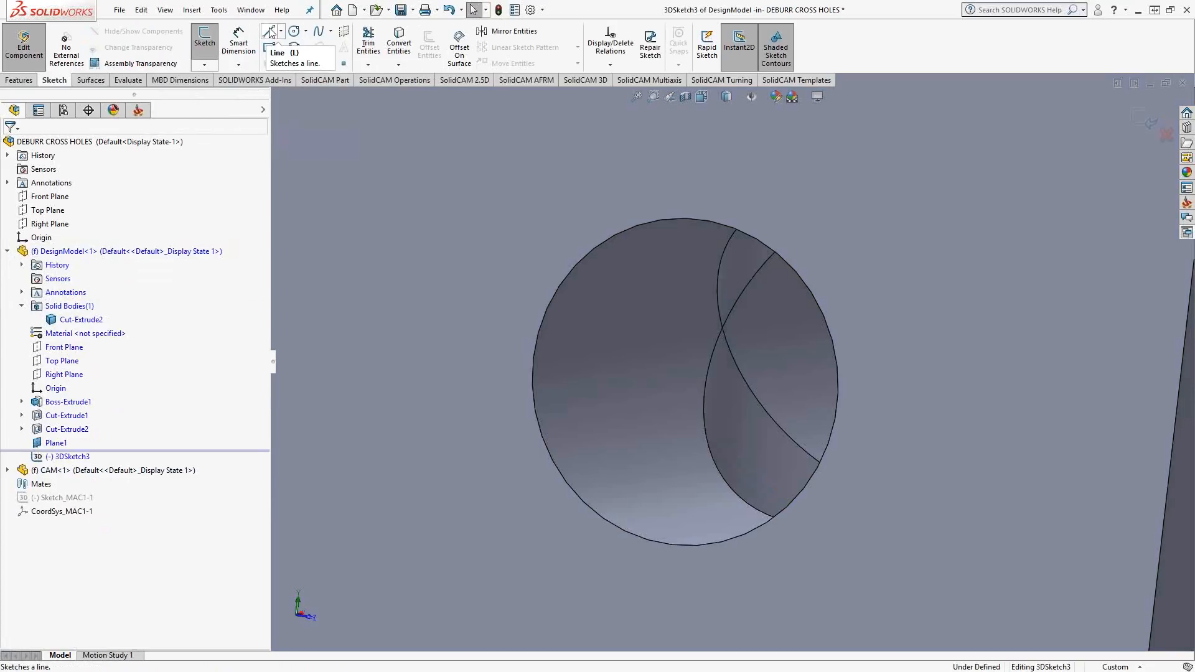
{"action": "left_click", "coordinate": [269, 30]}
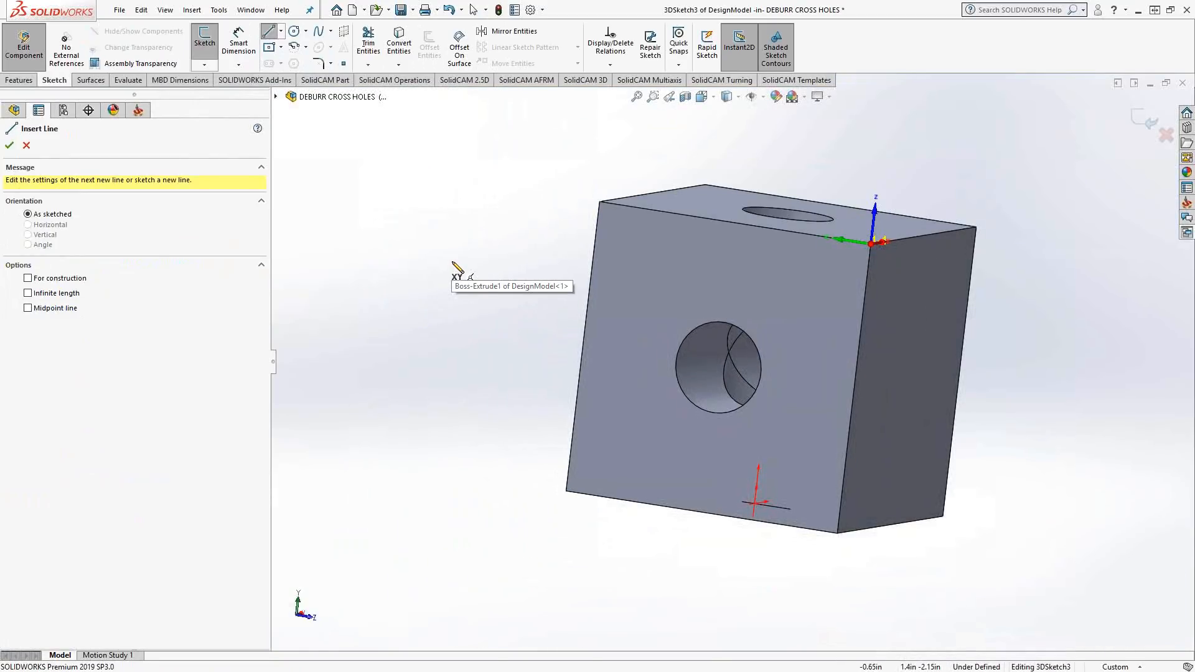
{"action": "mouse_move", "coordinate": [449, 273]}
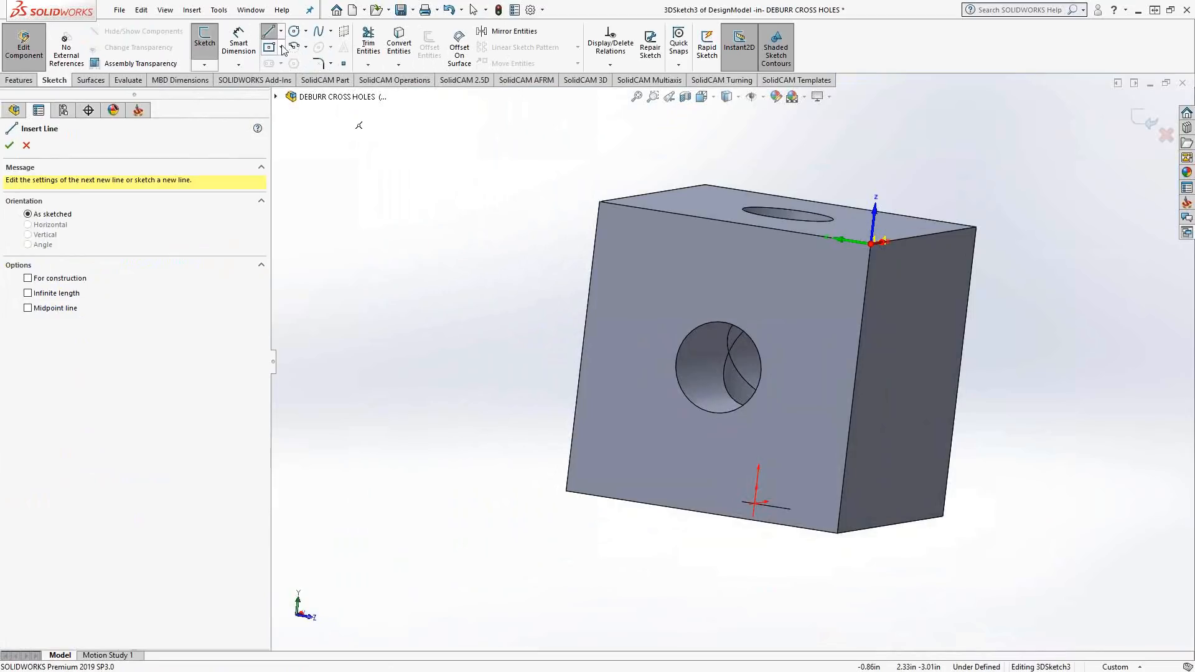
{"action": "left_click", "coordinate": [26, 146]}
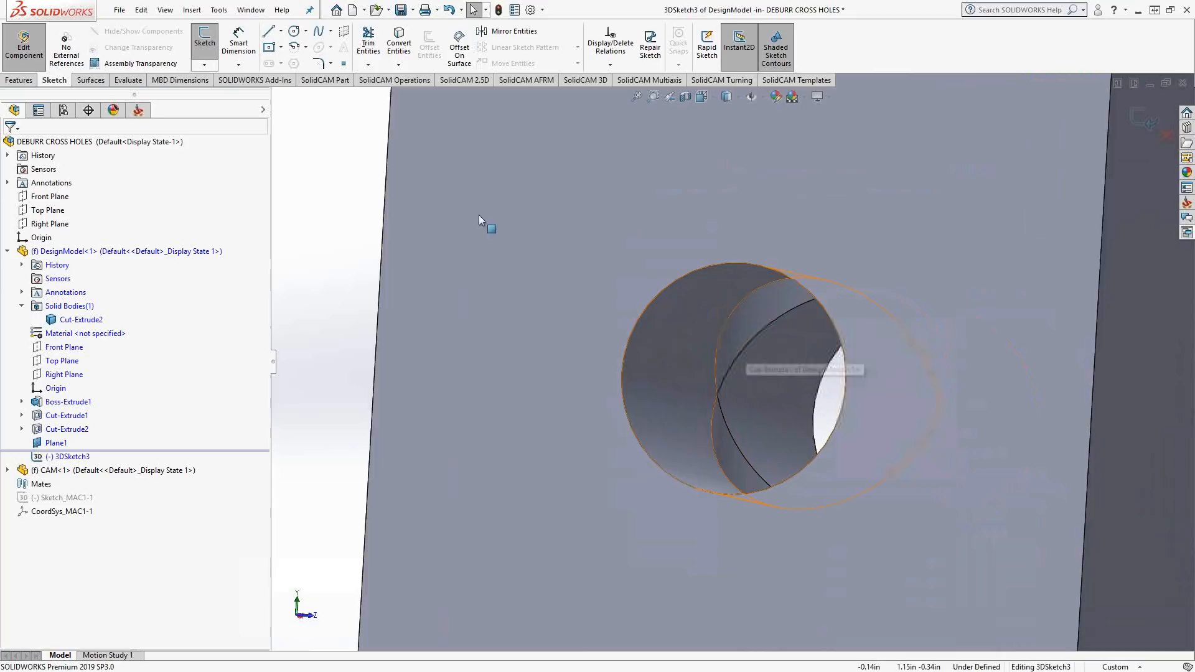
Convert the two cross-hole intersection edges into sketch splines and begin mirroring them
{"action": "left_click", "coordinate": [399, 42]}
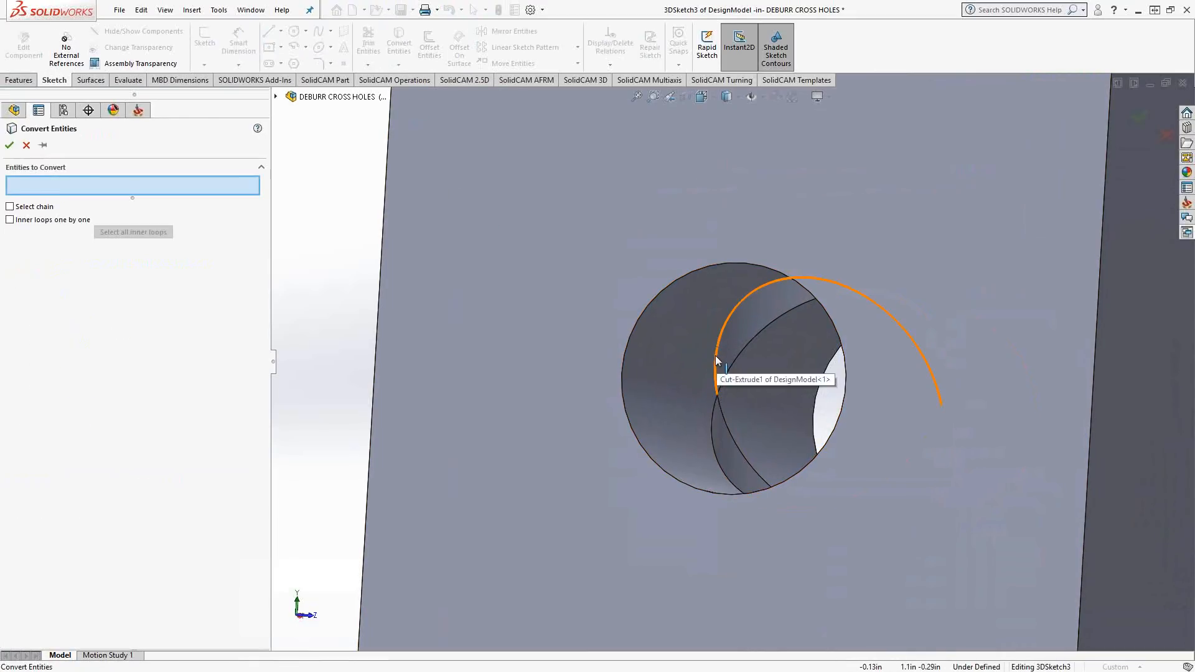
{"action": "left_click", "coordinate": [717, 370]}
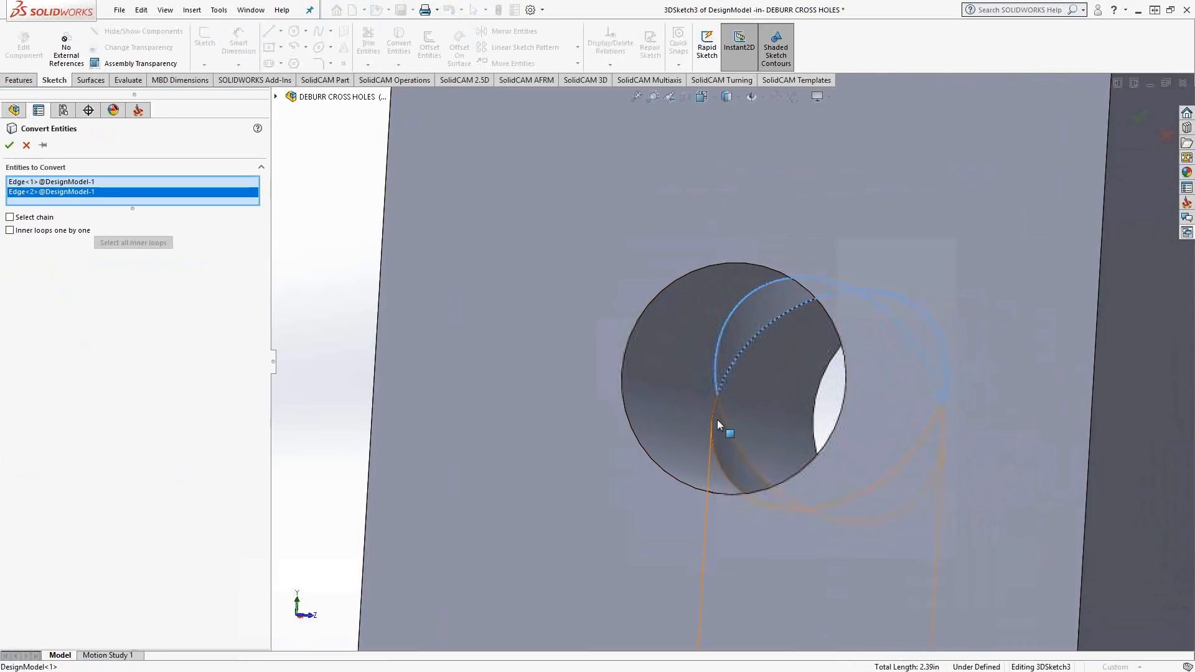
{"action": "mouse_move", "coordinate": [732, 373]}
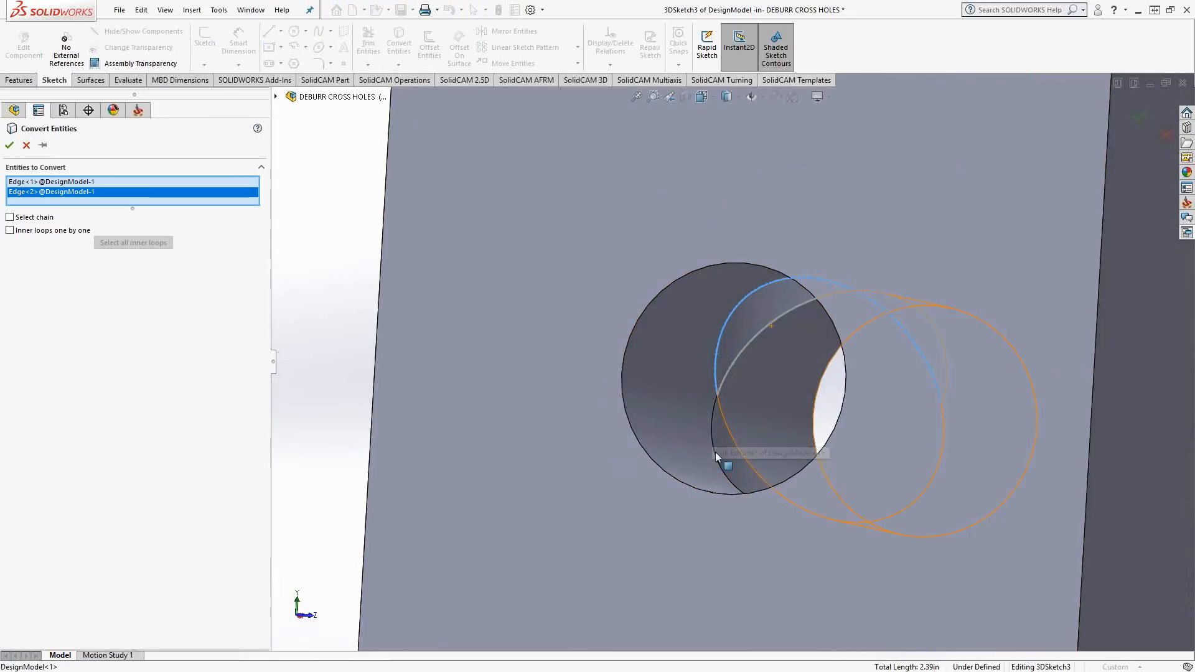
{"action": "left_click", "coordinate": [9, 144]}
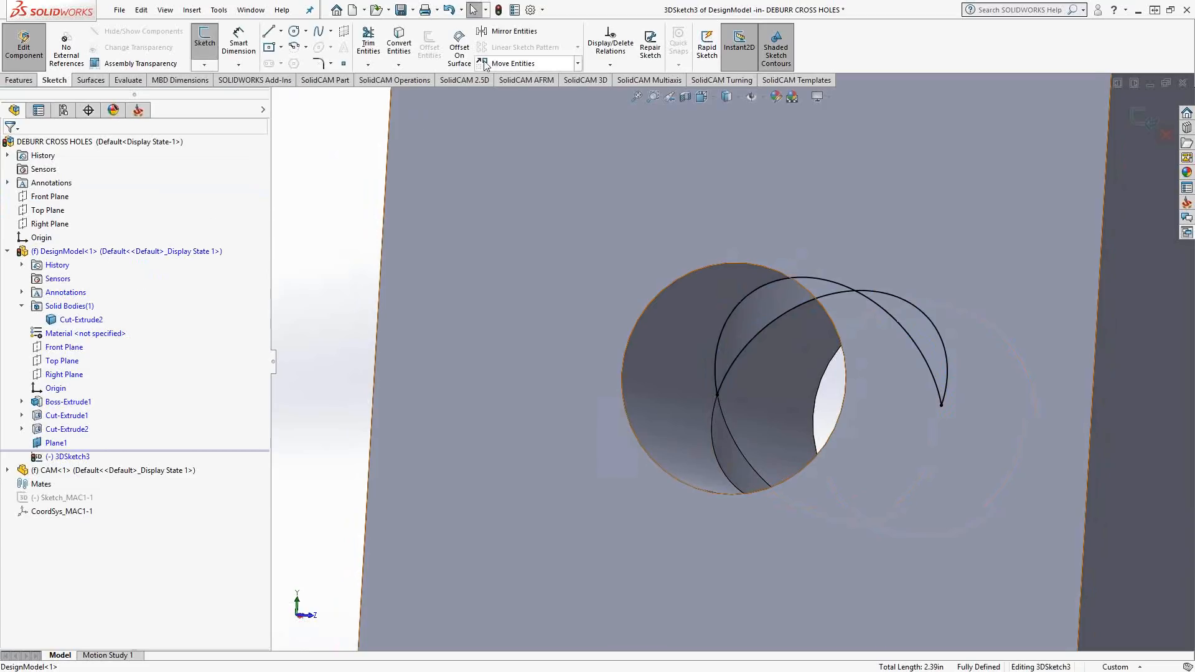
{"action": "left_click", "coordinate": [482, 30]}
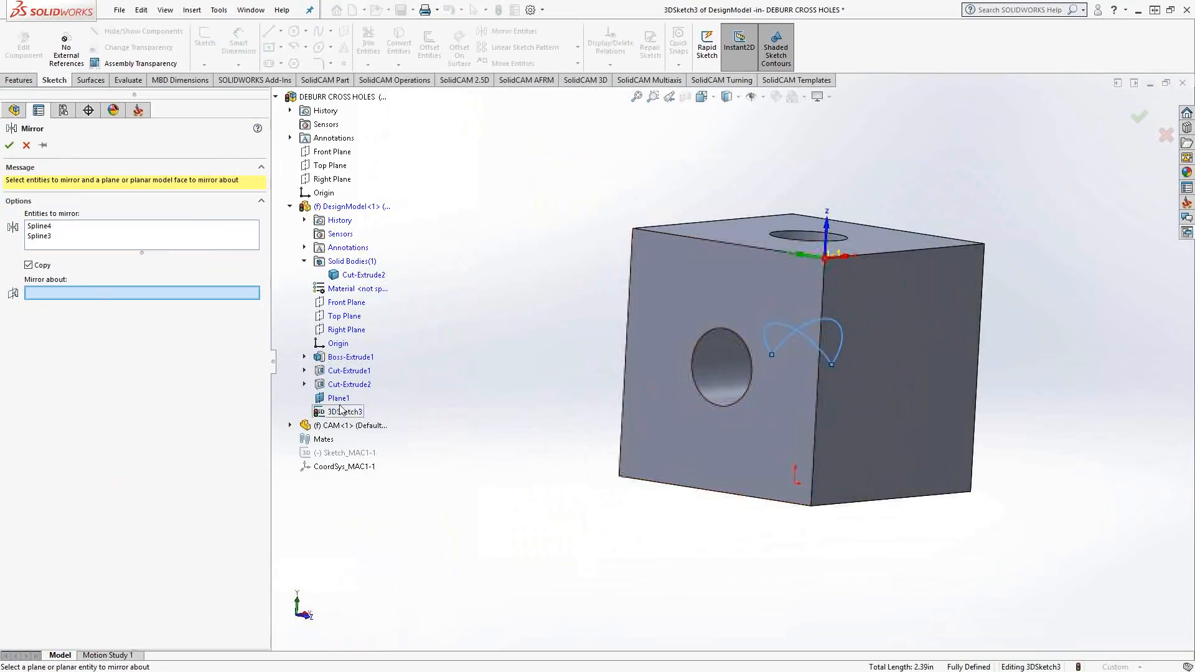
Mirror the splines about Plane1 to form the figure-eight and zoom to their crossing
{"action": "left_click", "coordinate": [338, 397]}
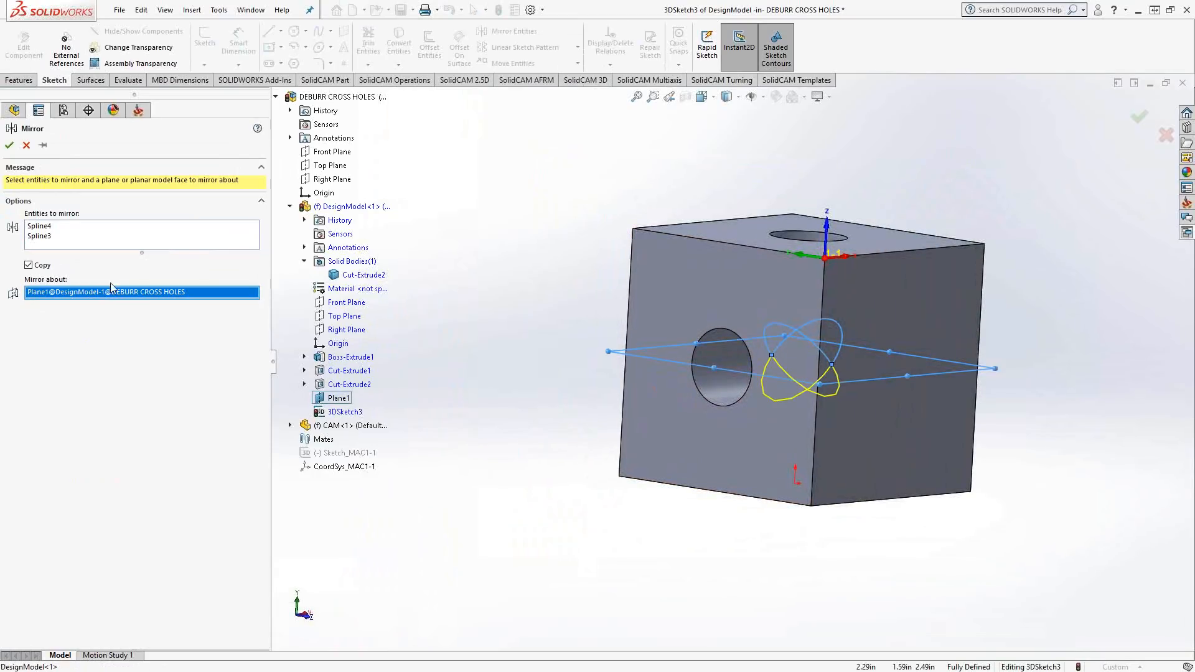
{"action": "left_click", "coordinate": [8, 146]}
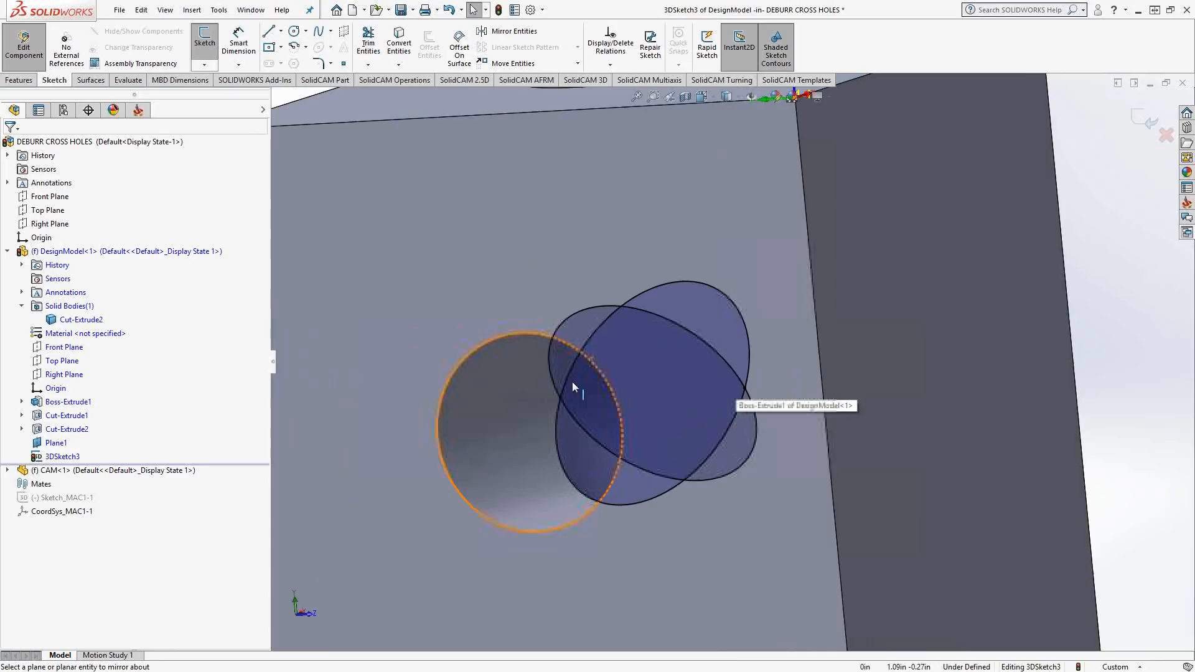
{"action": "scroll", "scroll_direction": "up", "scroll_amount": 3}
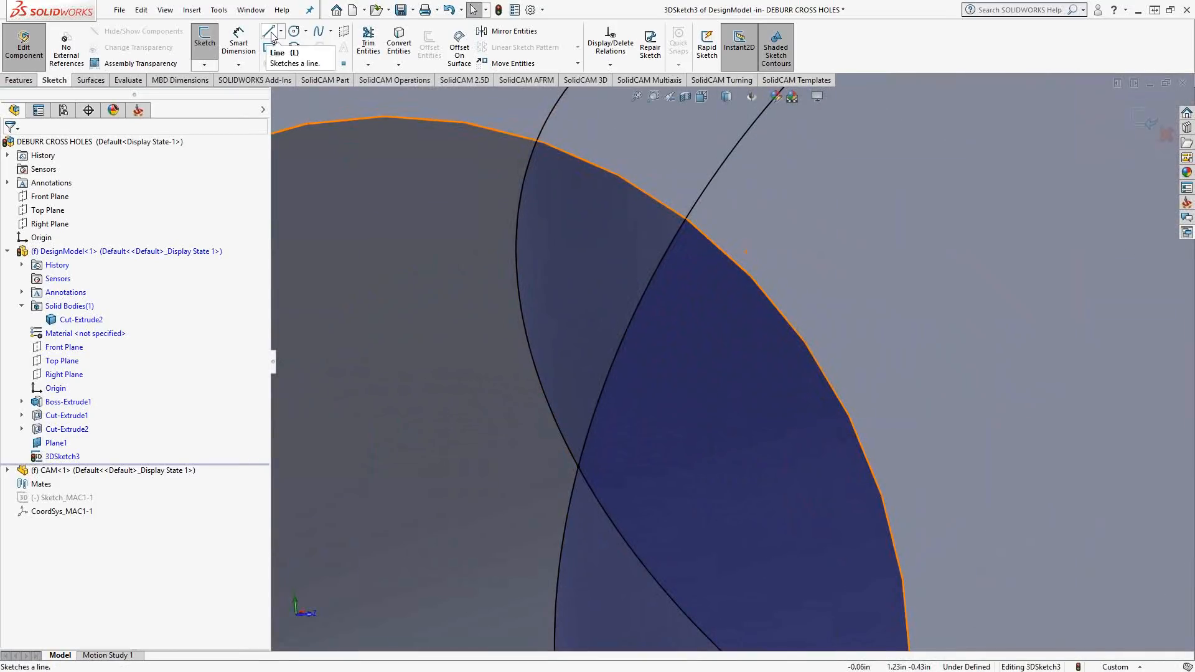
Sketch a short line bridging the two splines just above their crossing
{"action": "left_click", "coordinate": [270, 30]}
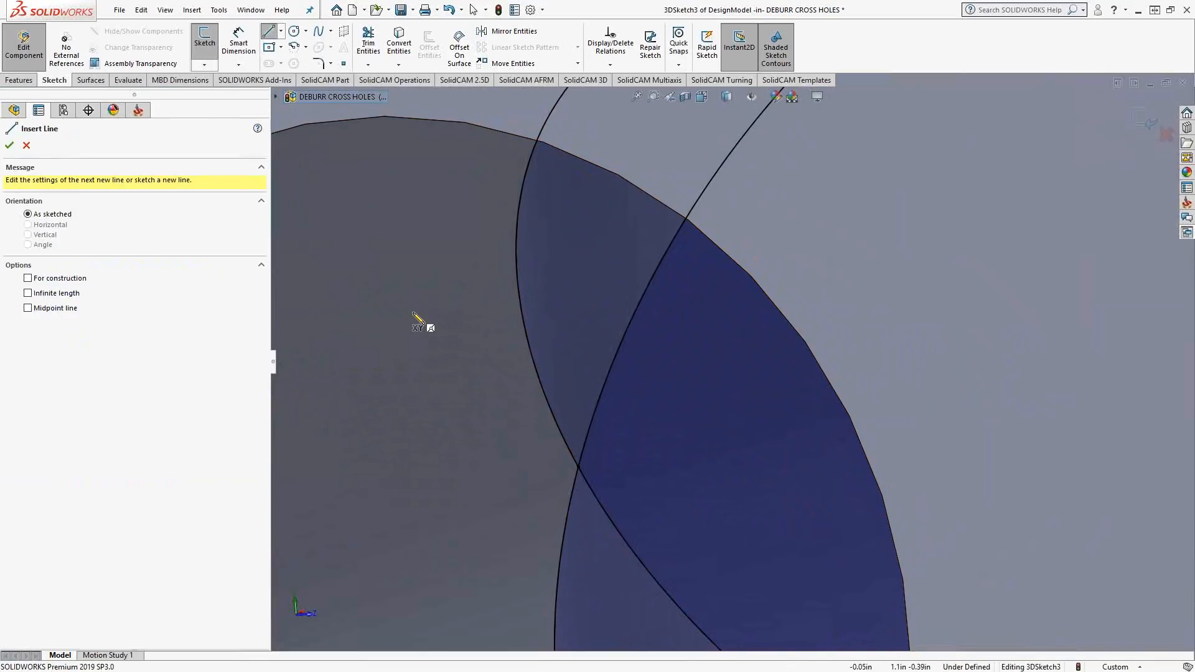
{"action": "mouse_move", "coordinate": [555, 427]}
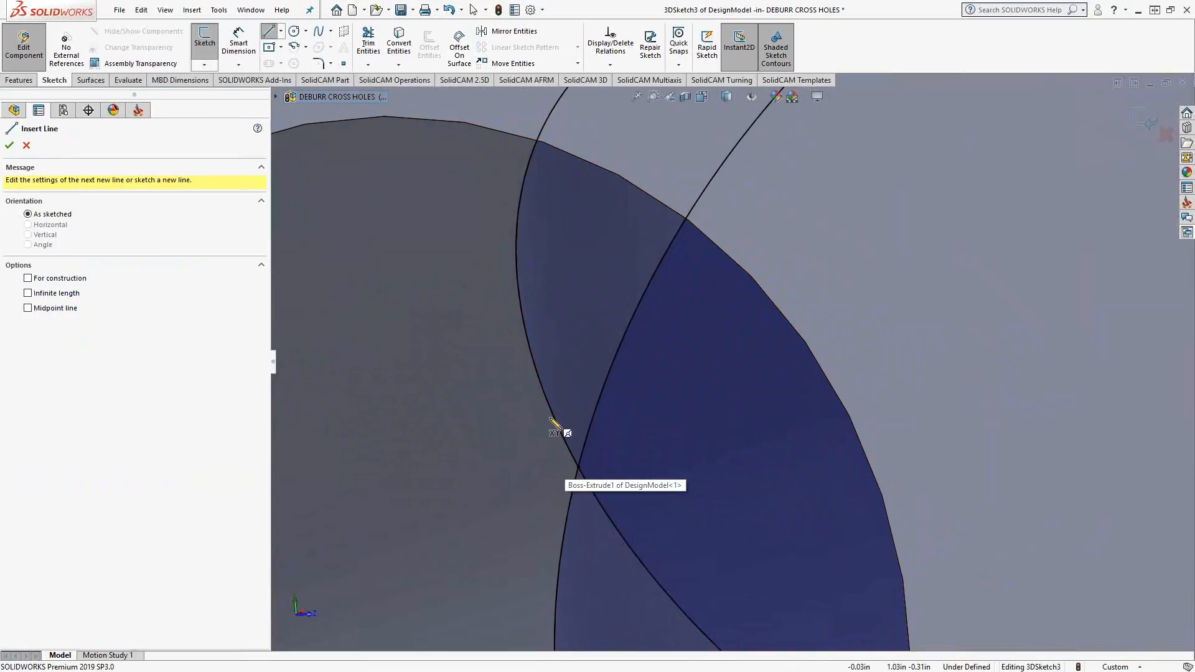
{"action": "mouse_move", "coordinate": [564, 438]}
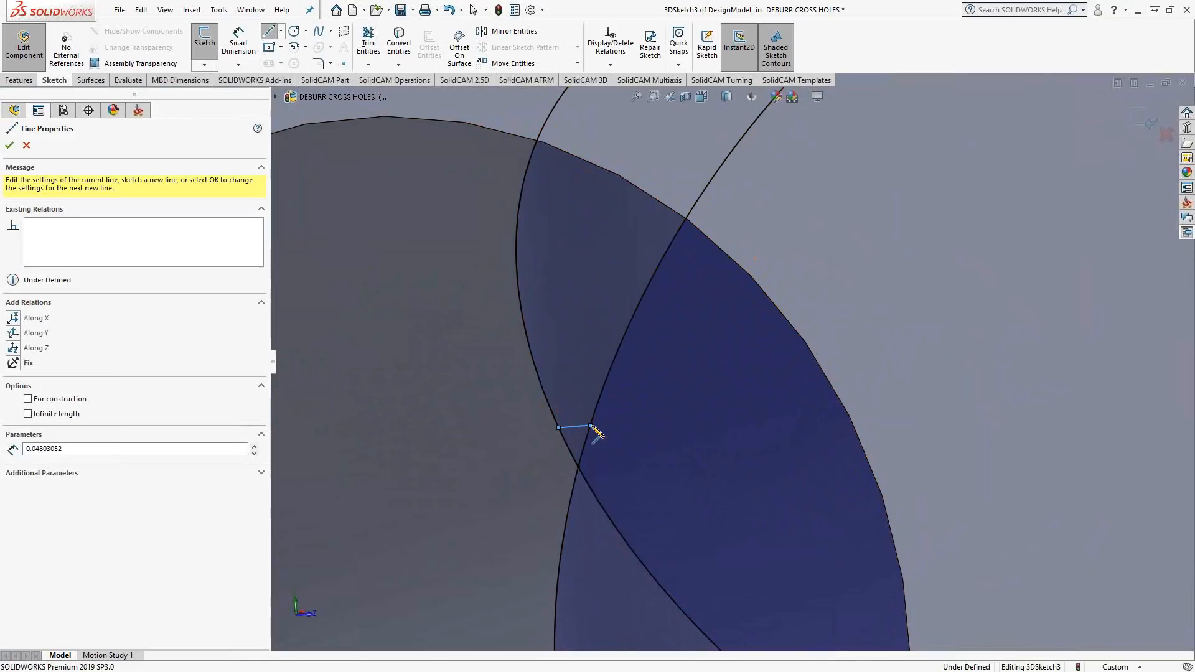
{"action": "left_click", "coordinate": [8, 146]}
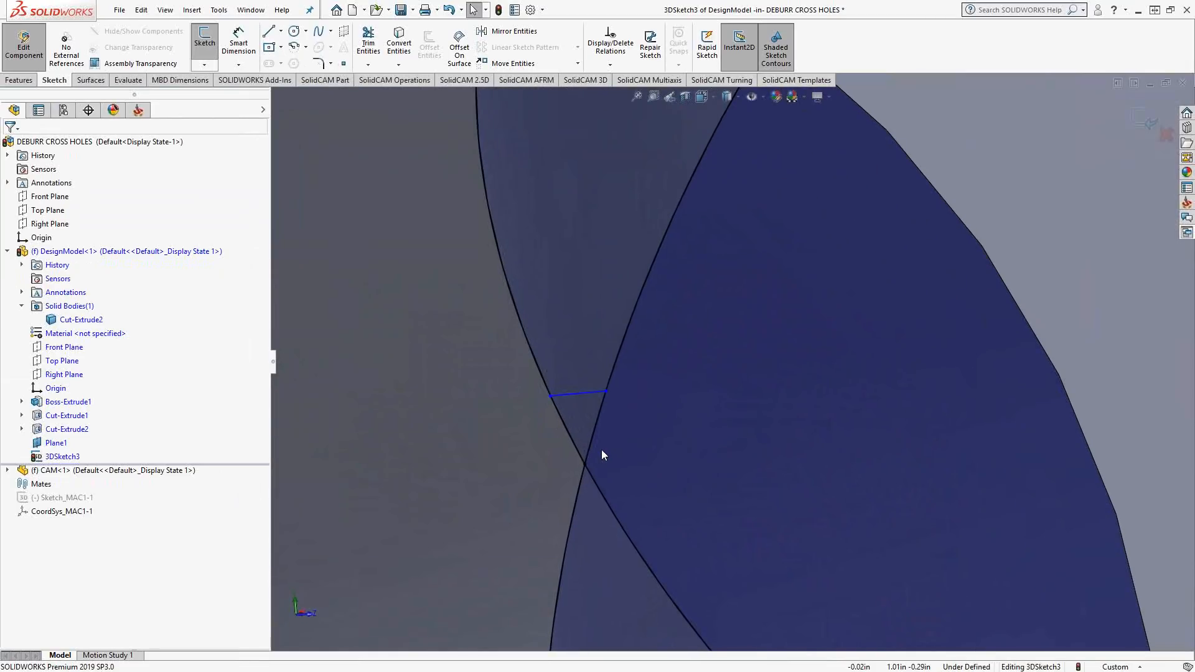
{"action": "left_click", "coordinate": [499, 244]}
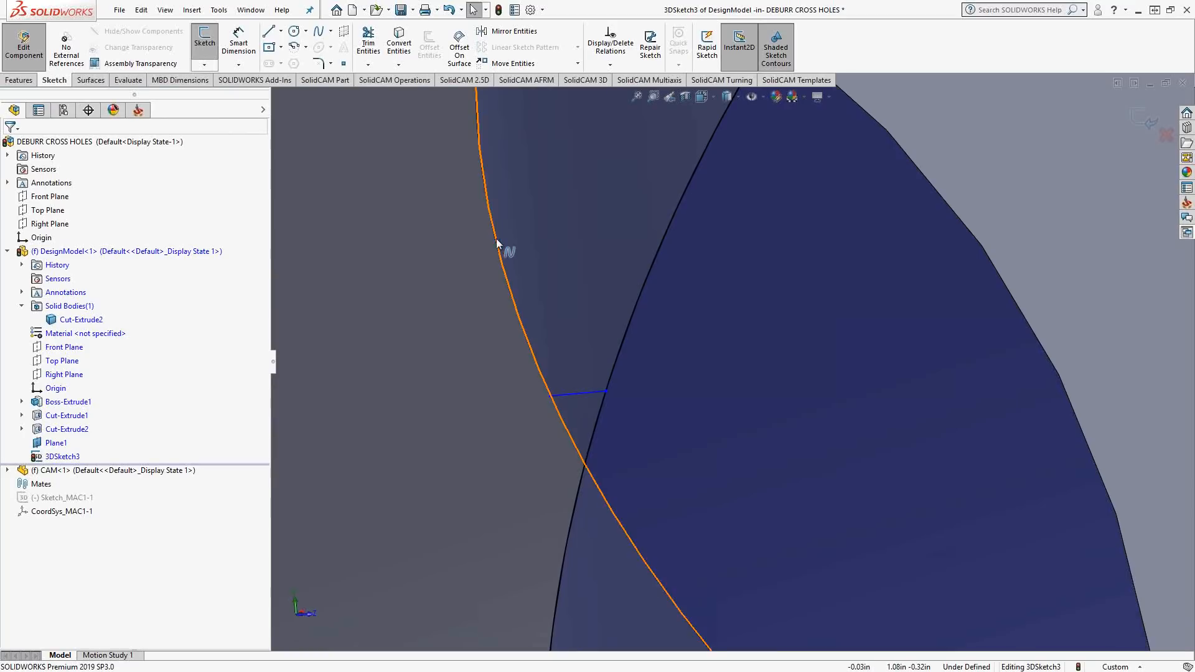
{"action": "left_click", "coordinate": [368, 44]}
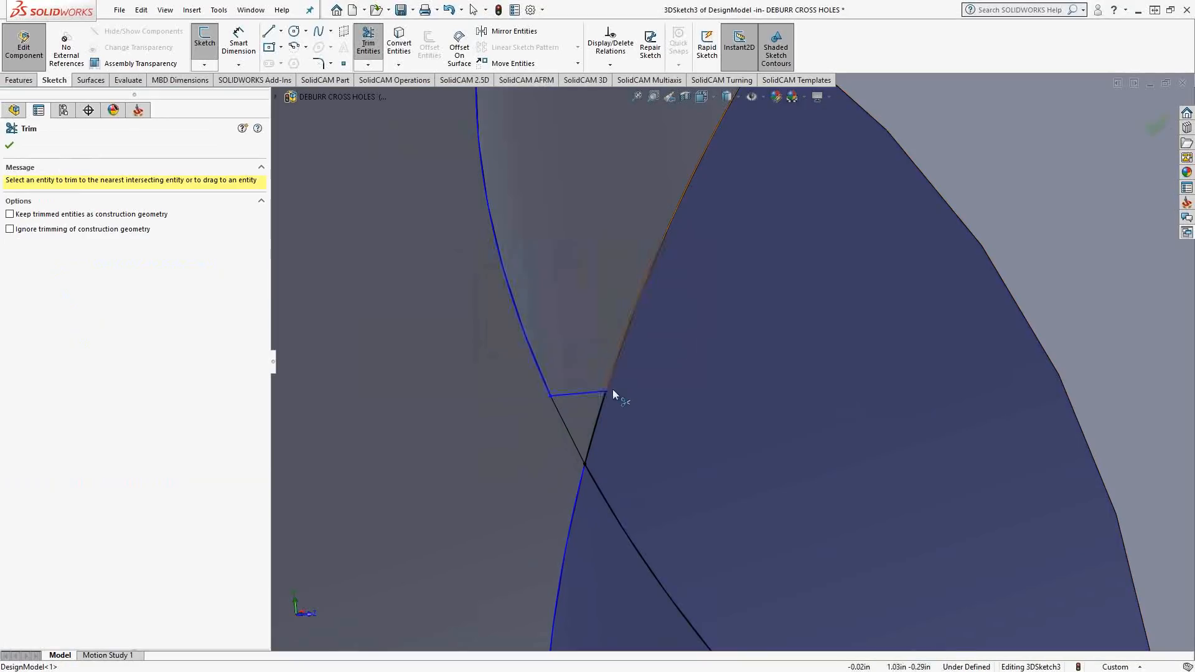
{"action": "mouse_move", "coordinate": [623, 448]}
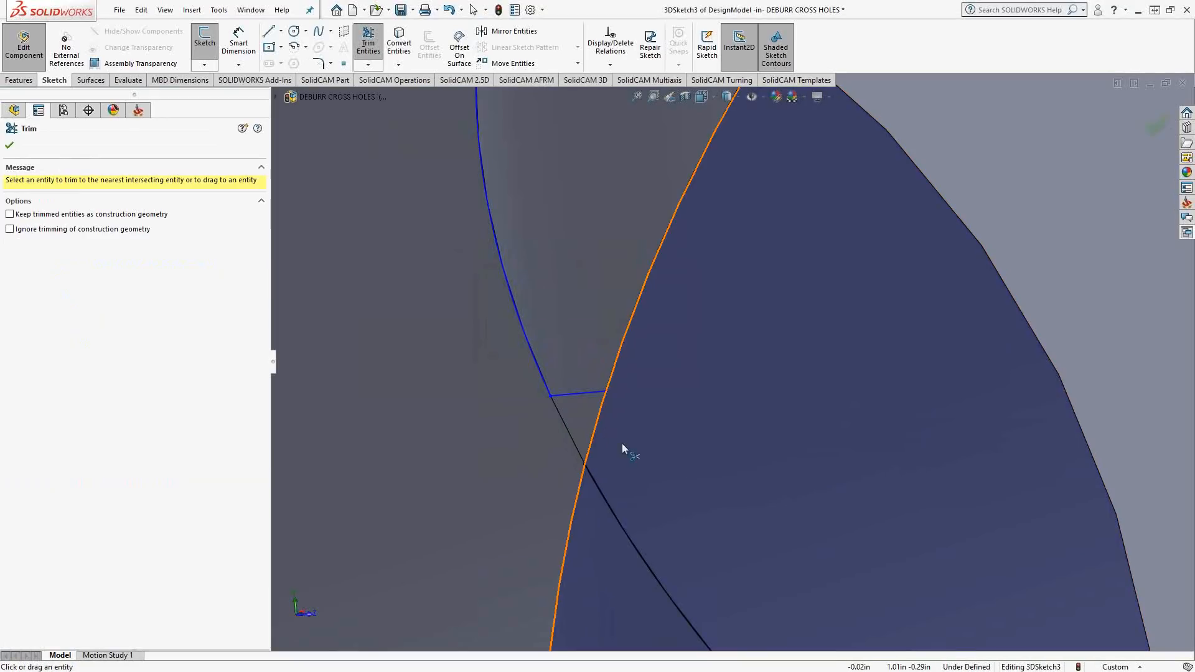
Trim the splines at the bridge, accept losing symmetry, and remove the connecting line
{"action": "left_click", "coordinate": [586, 464]}
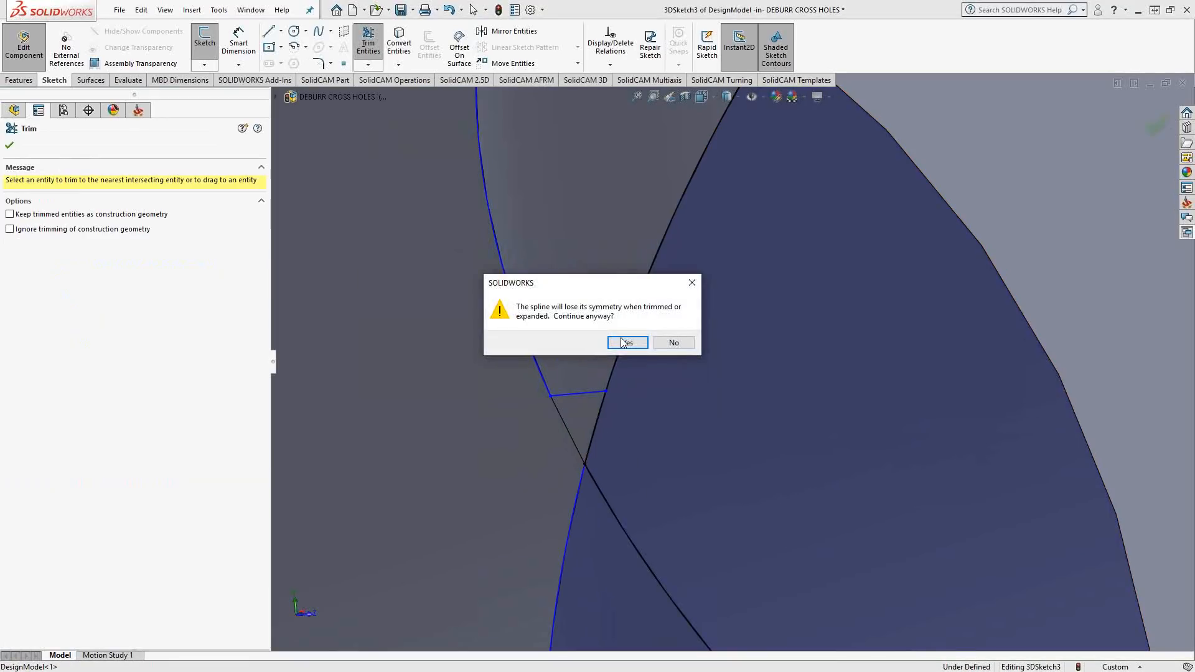
{"action": "left_click", "coordinate": [626, 342]}
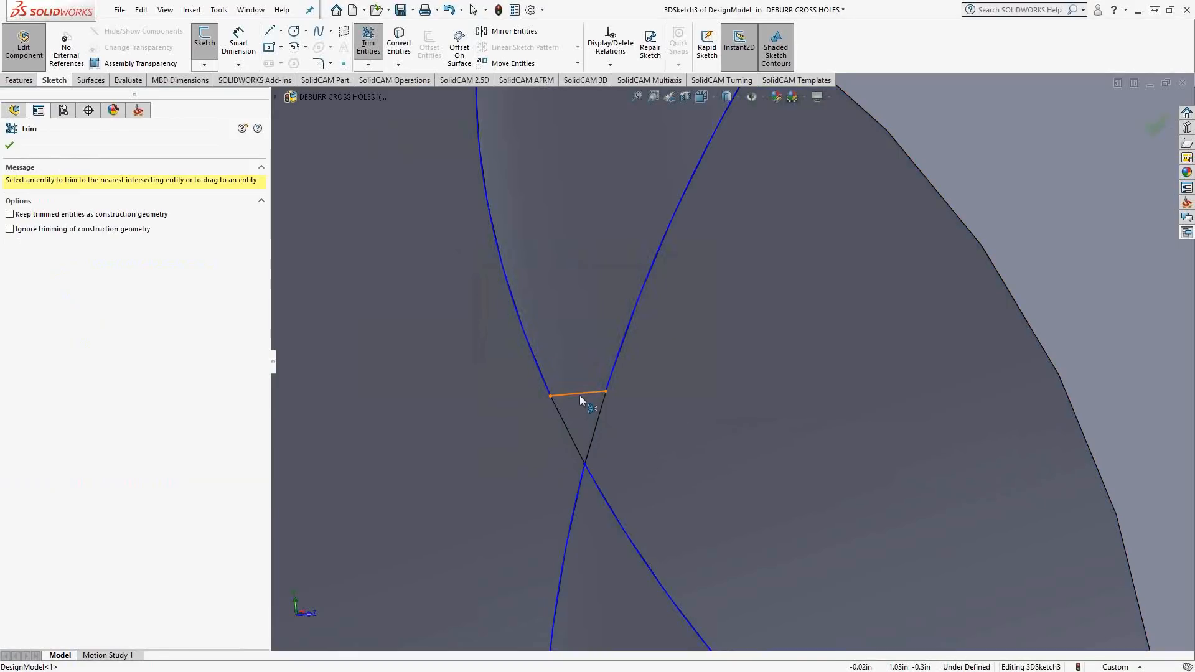
{"action": "left_click", "coordinate": [576, 397]}
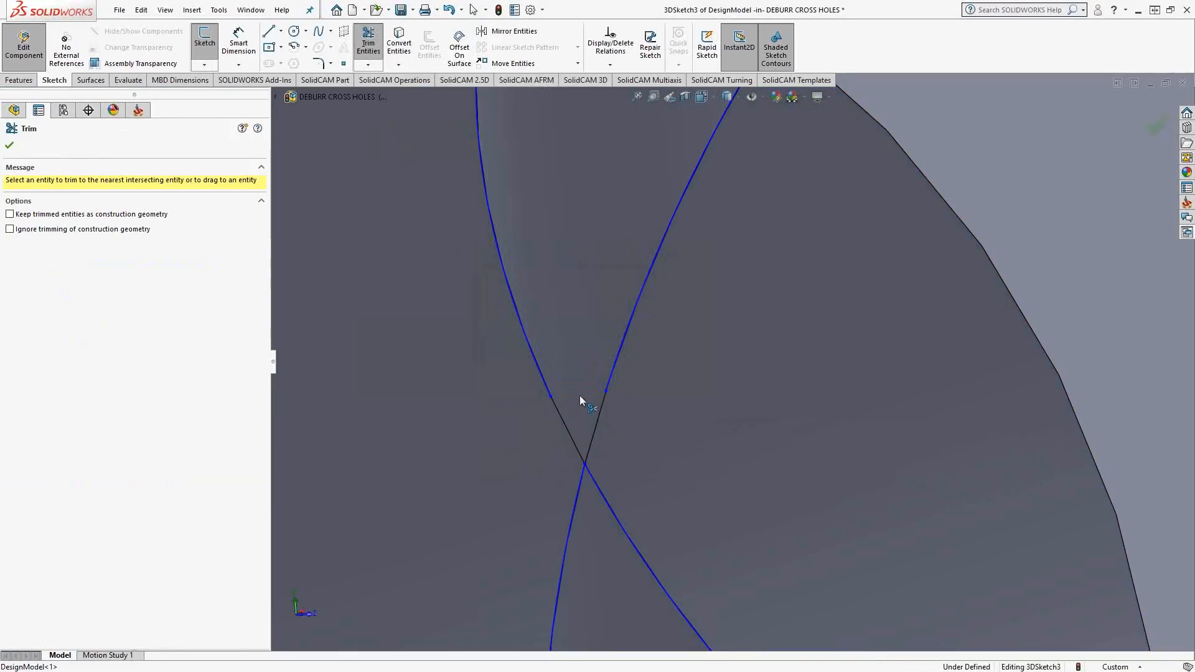
{"action": "mouse_move", "coordinate": [564, 429]}
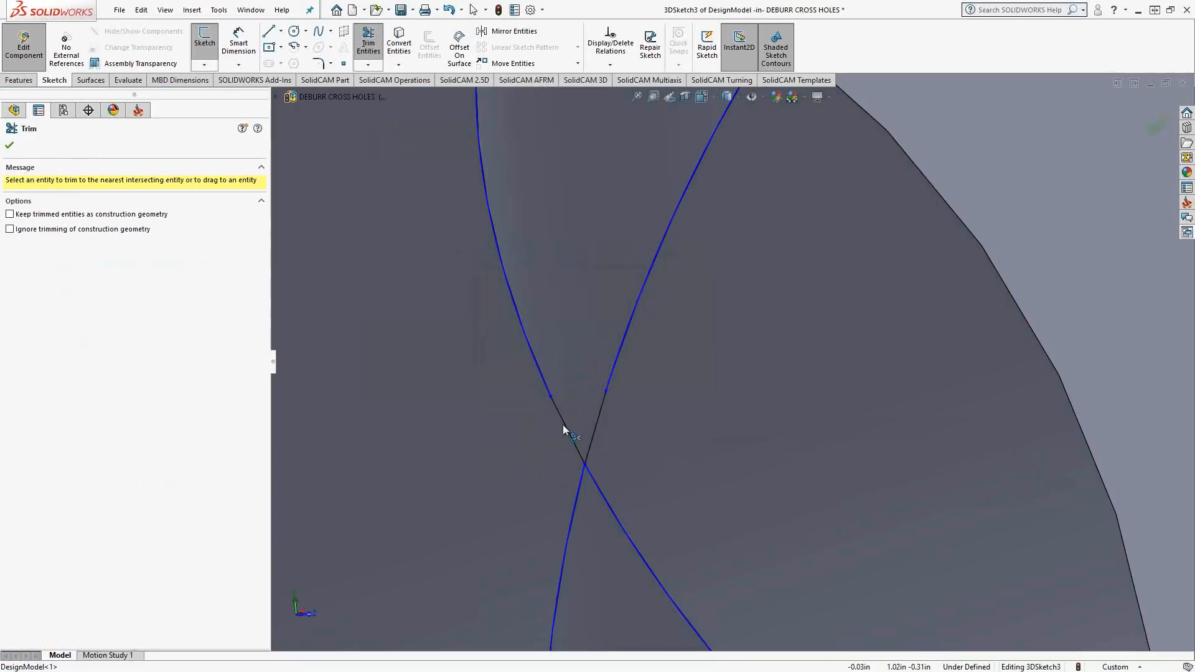
{"action": "mouse_move", "coordinate": [563, 442]}
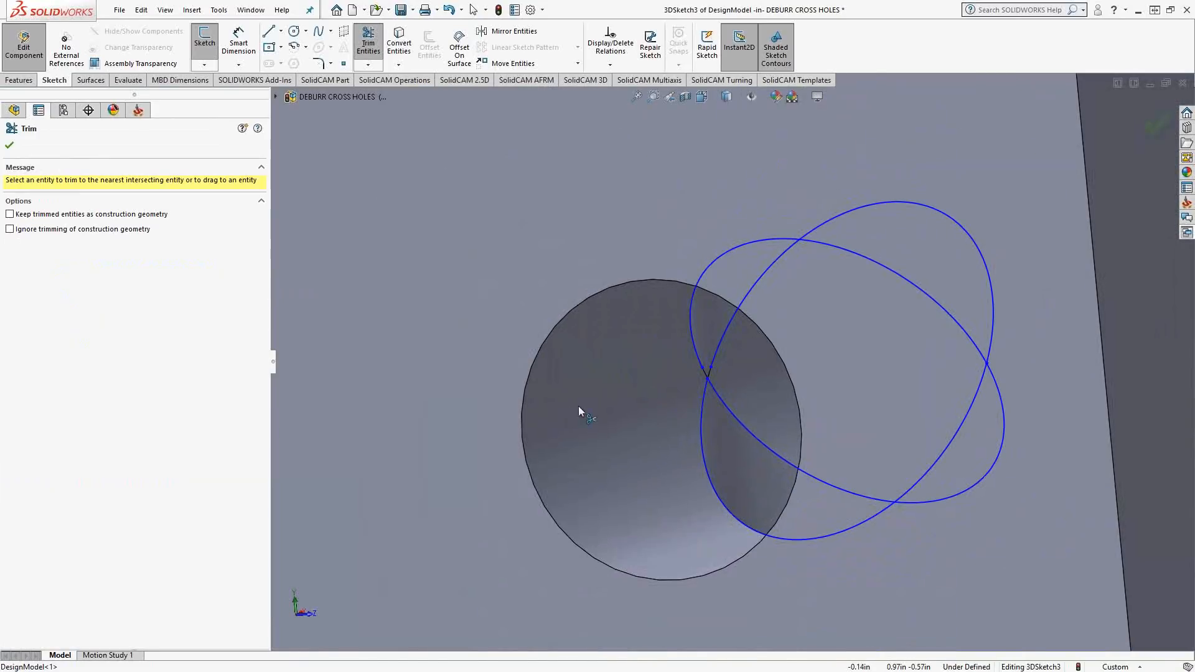
{"action": "mouse_move", "coordinate": [998, 354]}
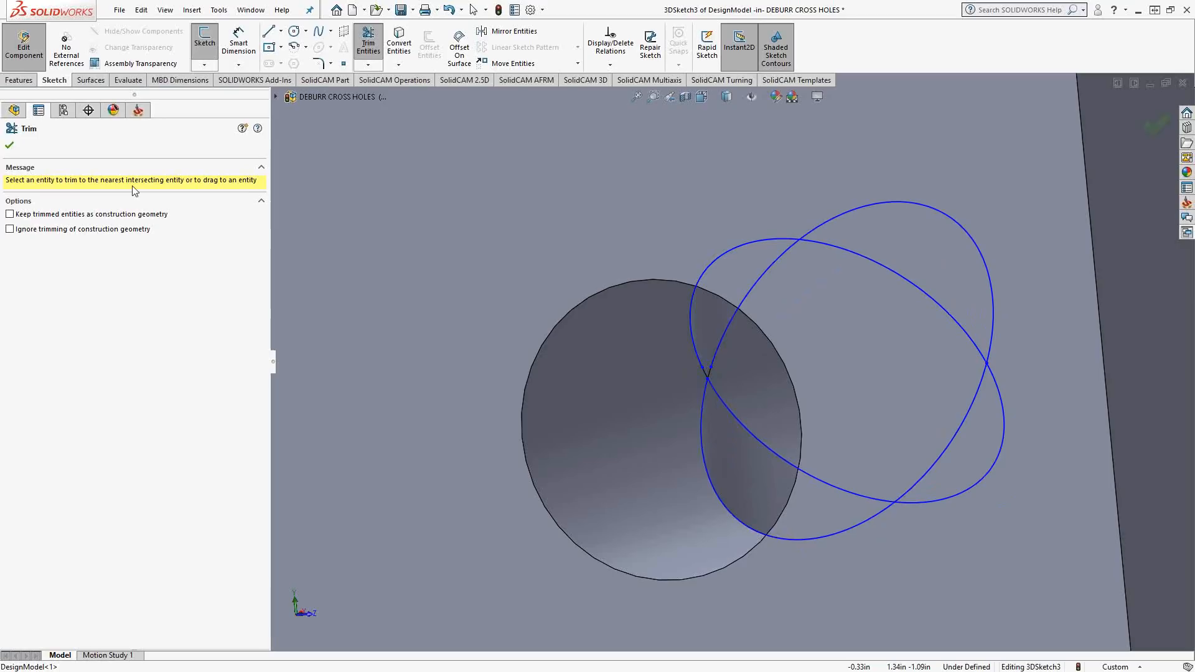
{"action": "left_click", "coordinate": [10, 145]}
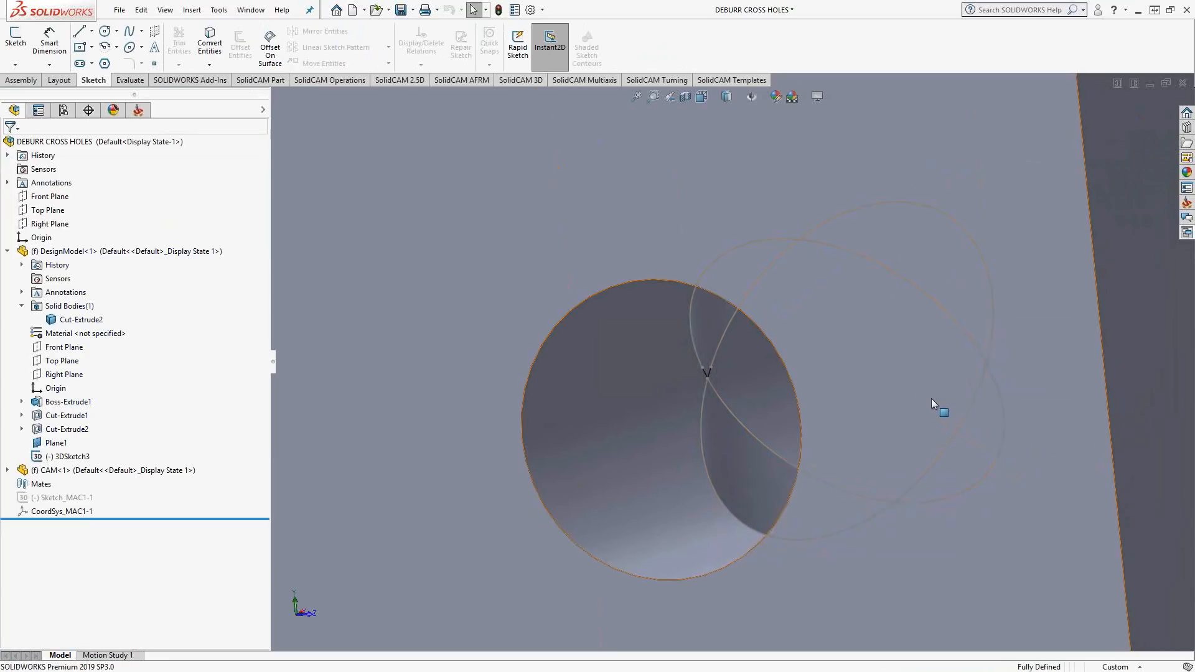
{"action": "mouse_move", "coordinate": [934, 402]}
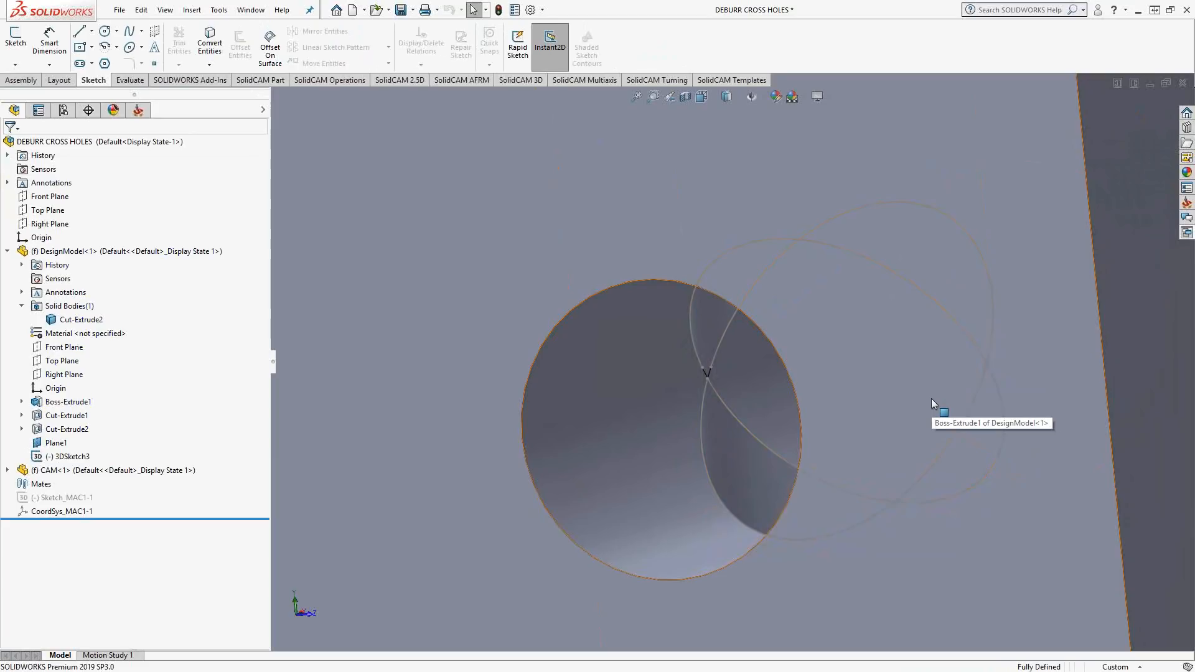
{"action": "mouse_move", "coordinate": [935, 413]}
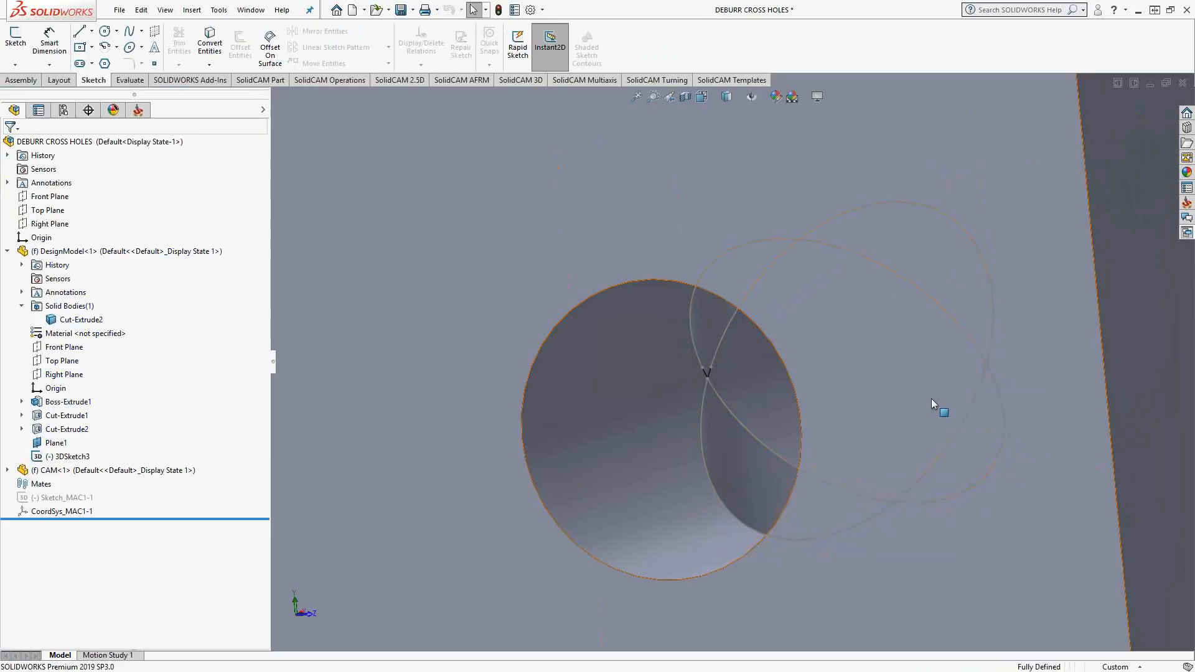
{"action": "mouse_move", "coordinate": [834, 402]}
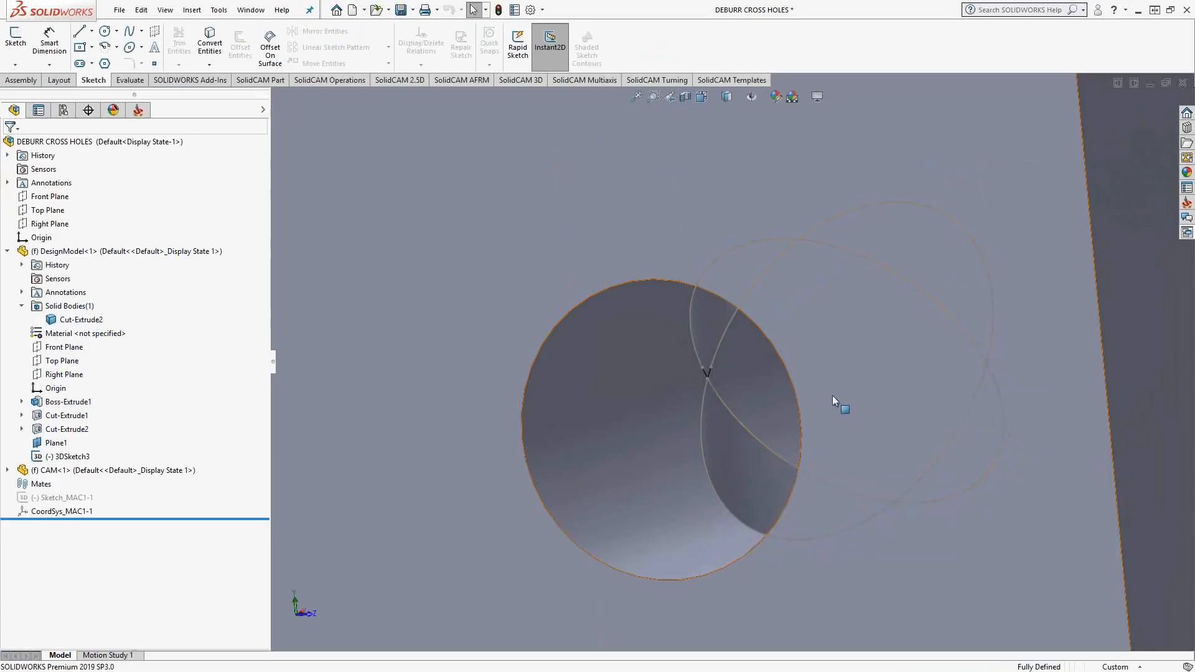
Add a new HSS milling operation from the SolidCAM Operations tree
{"action": "left_click", "coordinate": [138, 111]}
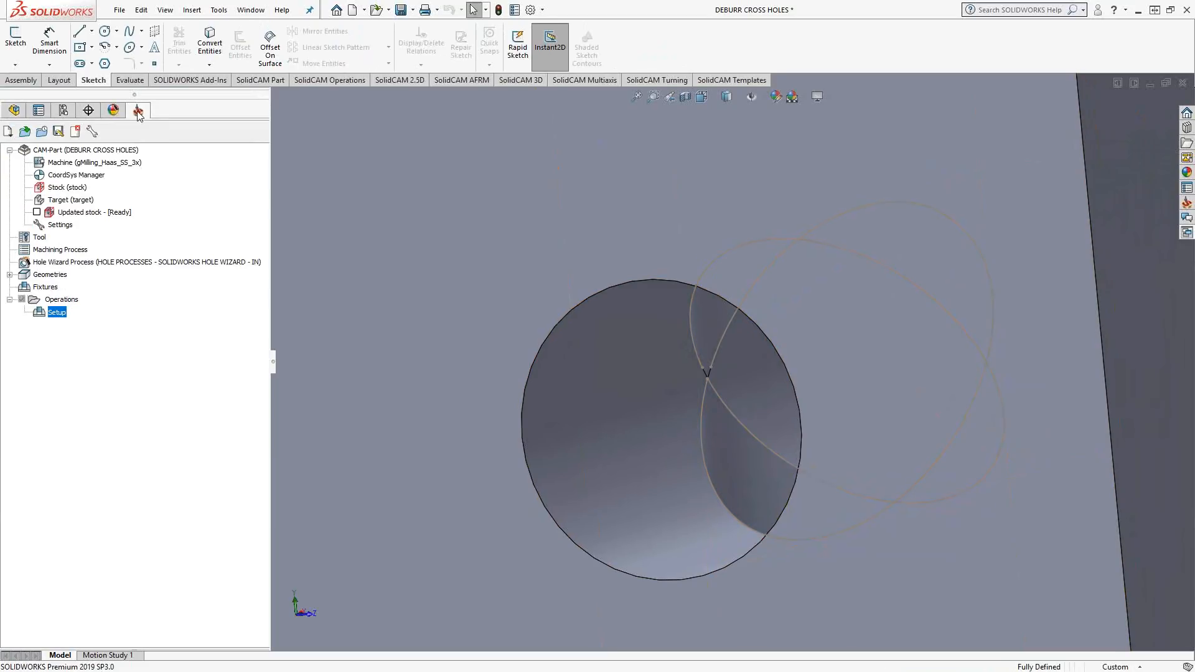
{"action": "mouse_move", "coordinate": [156, 190]}
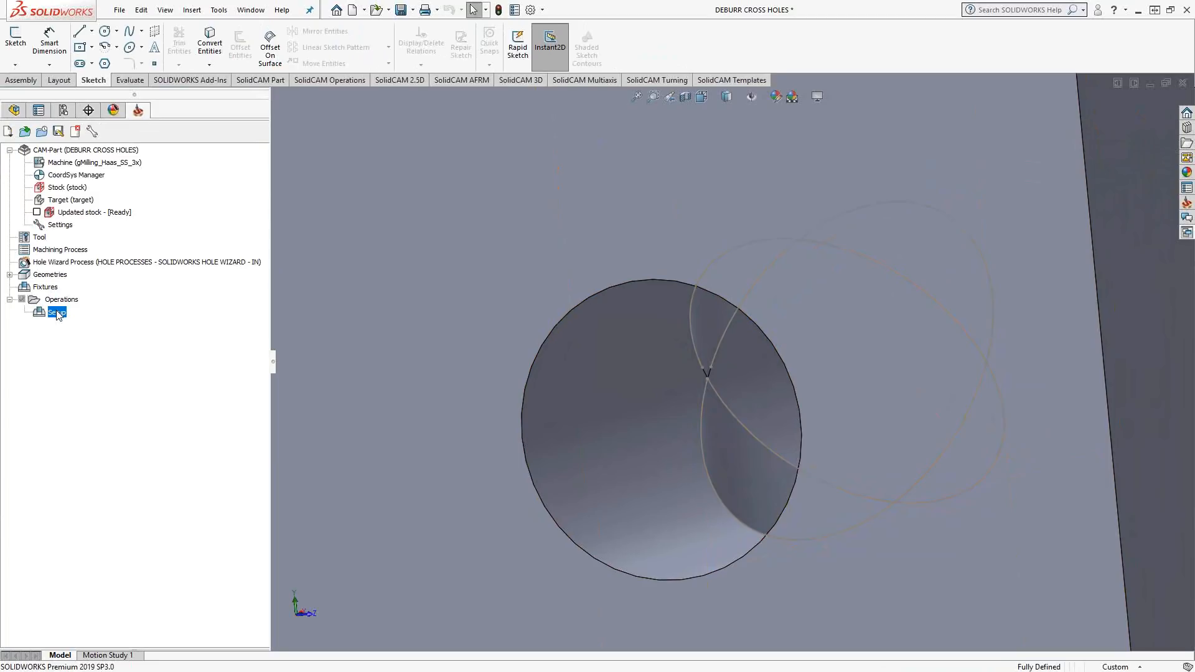
{"action": "right_click", "coordinate": [54, 312]}
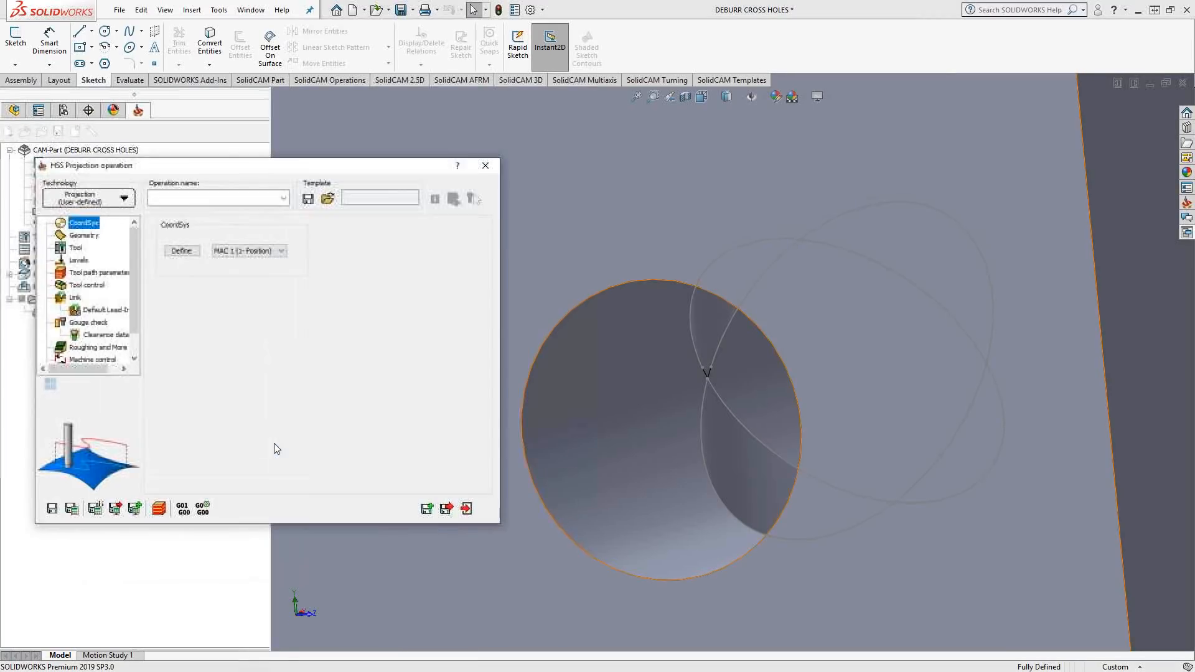
Keep Projection technology and define the hole faces as drive surface faces3
{"action": "left_click", "coordinate": [123, 198]}
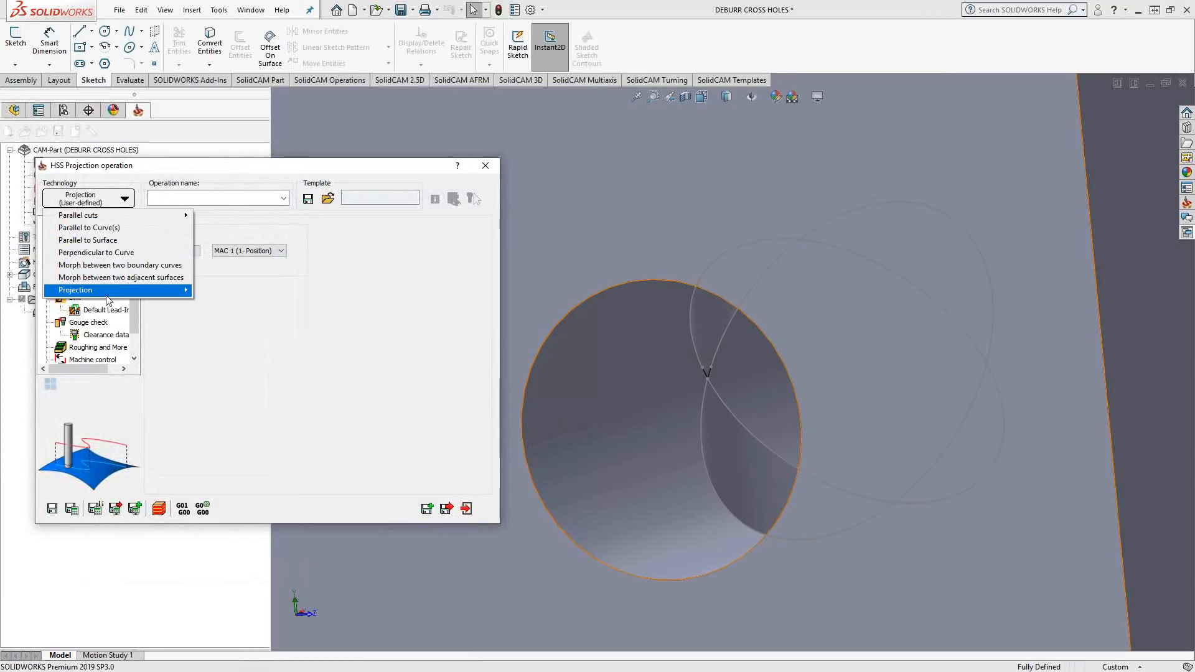
{"action": "left_click", "coordinate": [75, 290]}
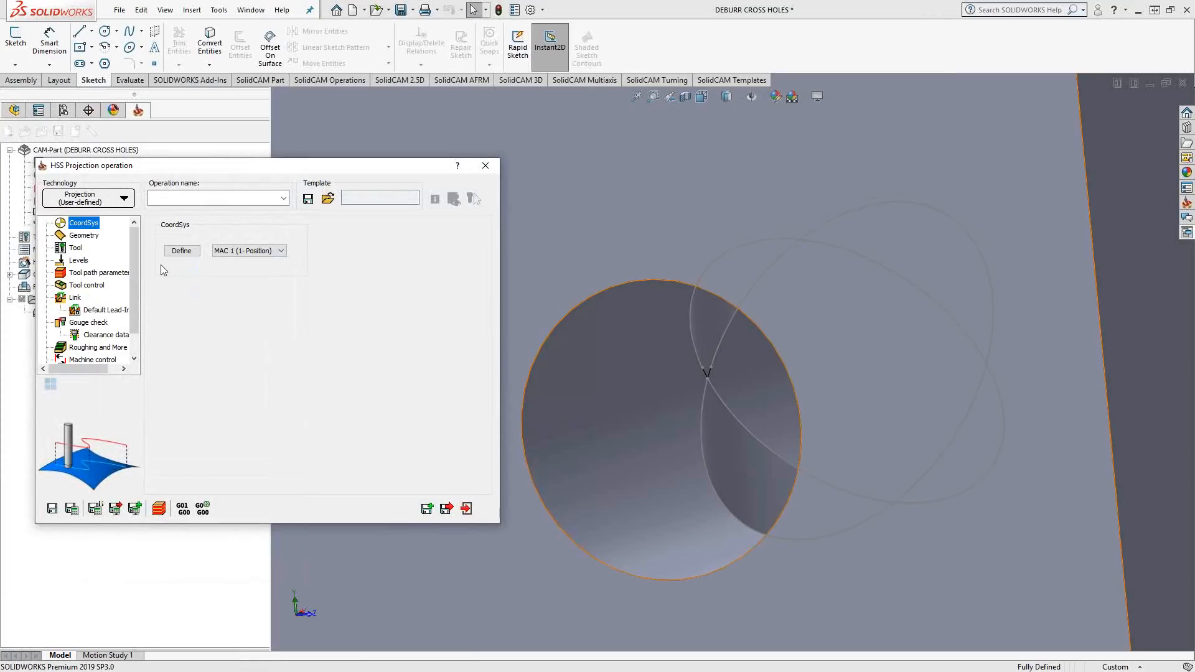
{"action": "left_click", "coordinate": [83, 235]}
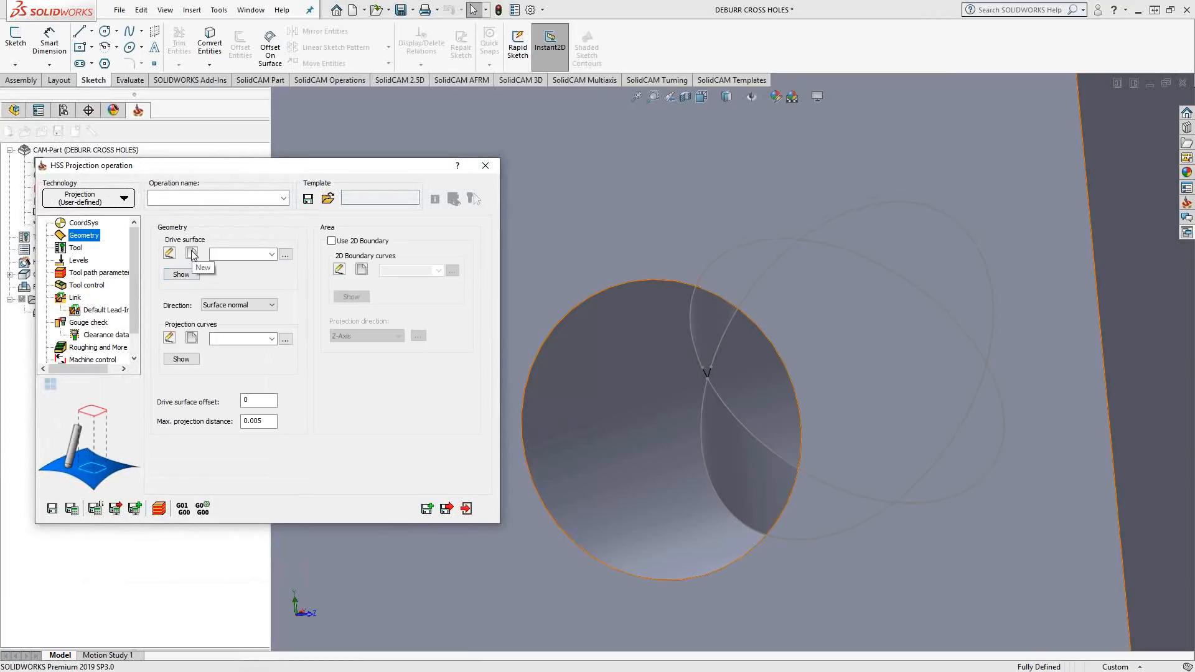
{"action": "mouse_move", "coordinate": [712, 345]}
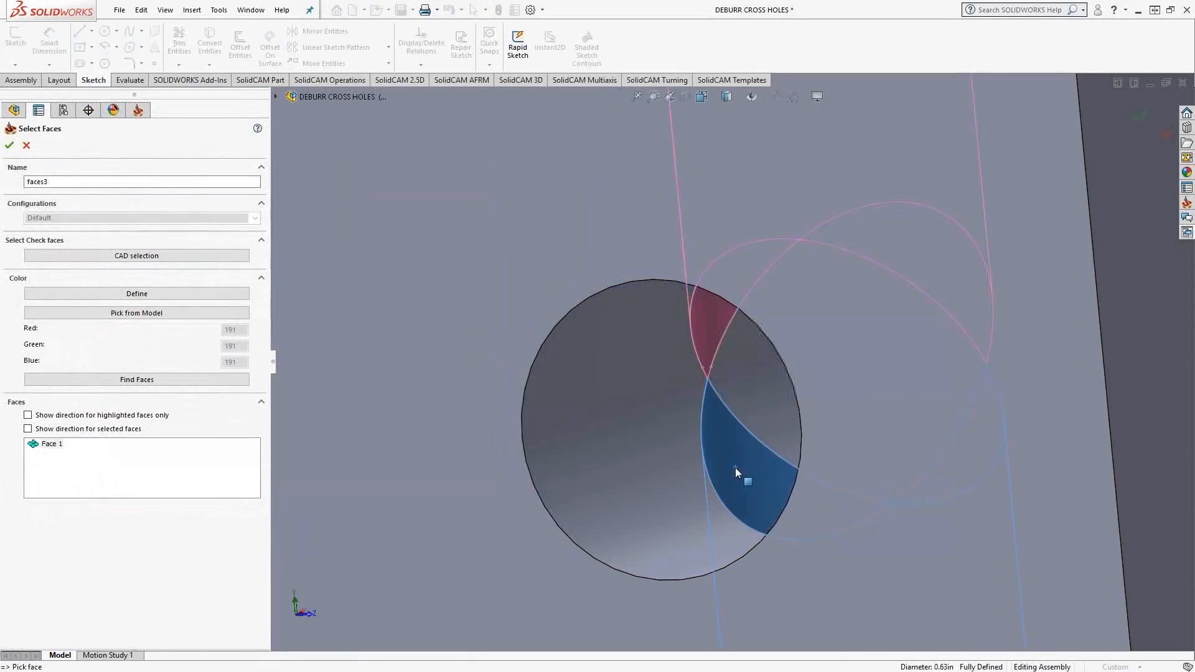
{"action": "left_click", "coordinate": [8, 146]}
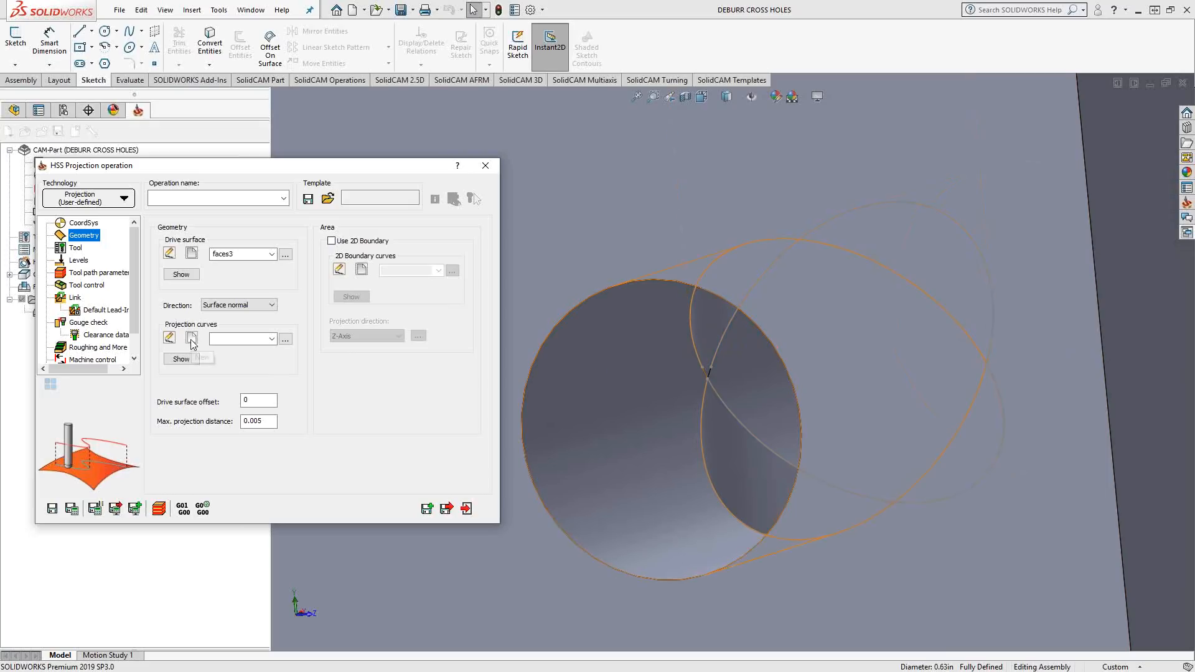
{"action": "left_click", "coordinate": [192, 337]}
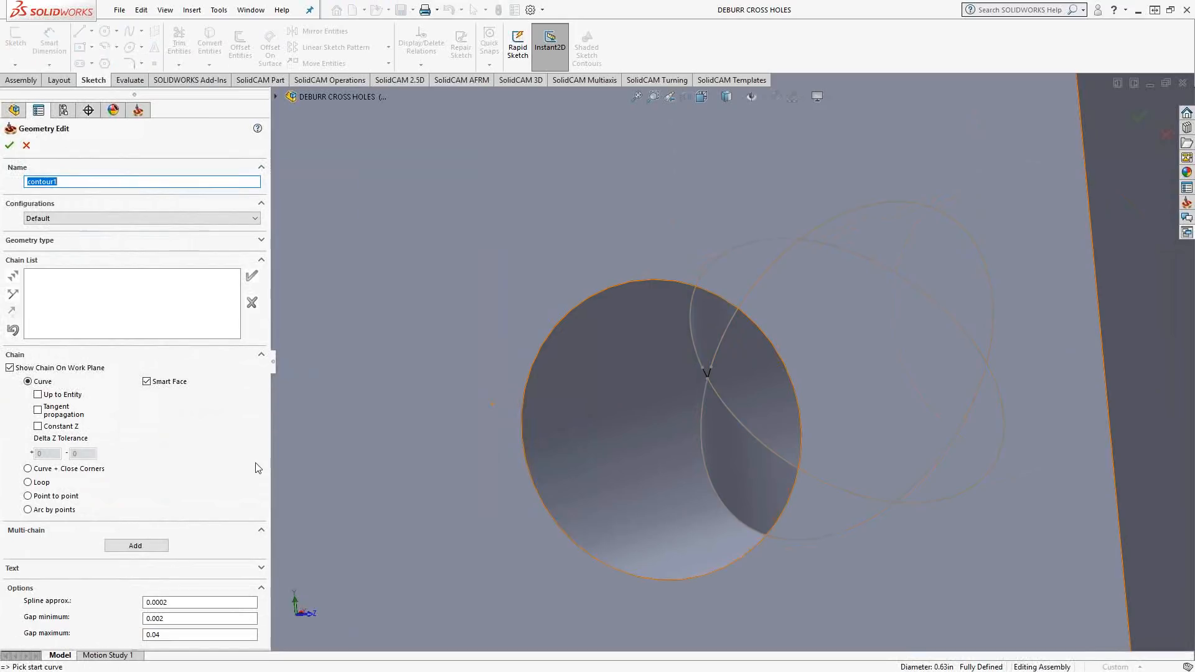
{"action": "mouse_move", "coordinate": [706, 379]}
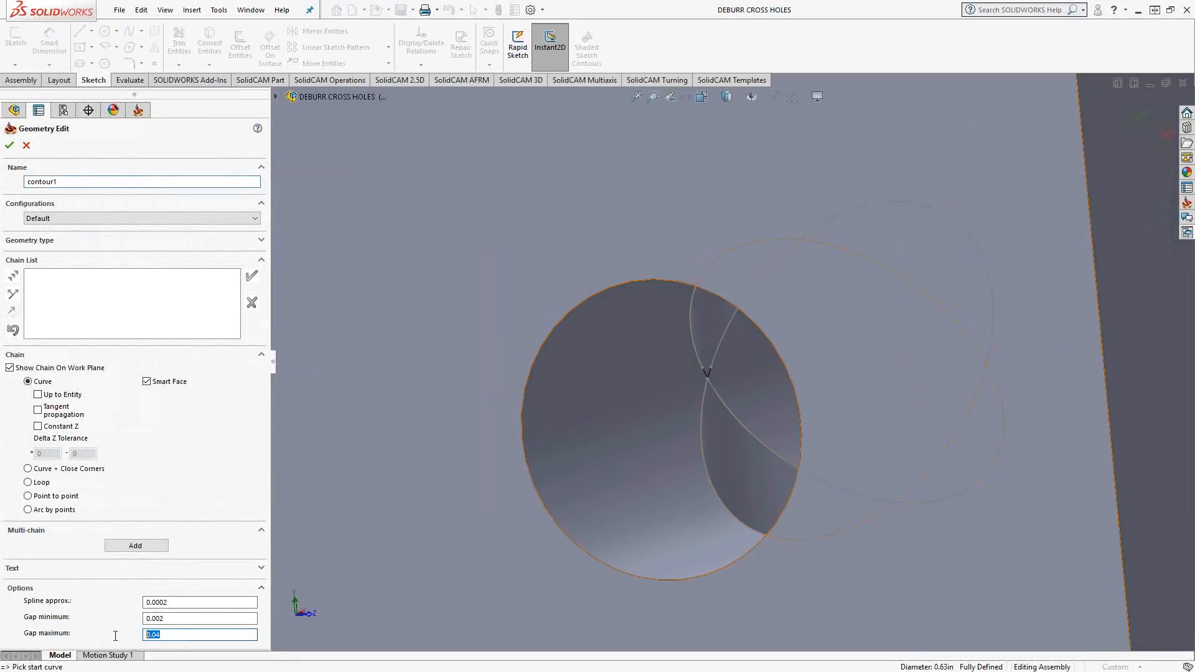
Chain the figure-eight curve with 0.004 tolerance and save it as projection contour1
{"action": "type", "text": ".004"}
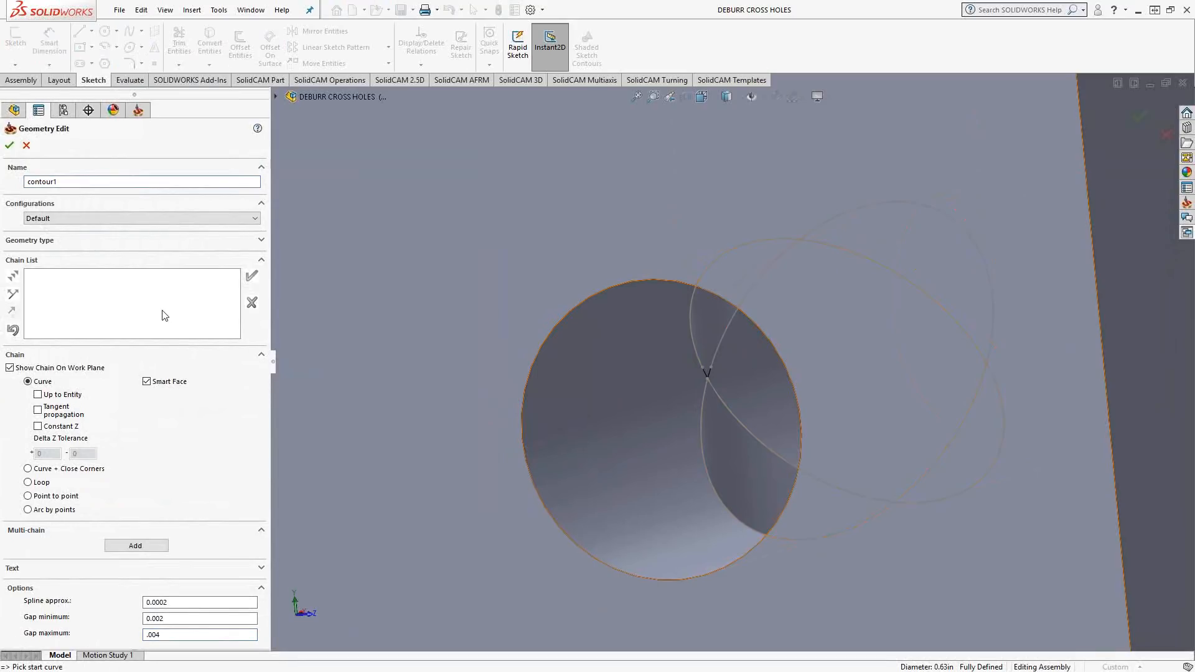
{"action": "mouse_move", "coordinate": [699, 366]}
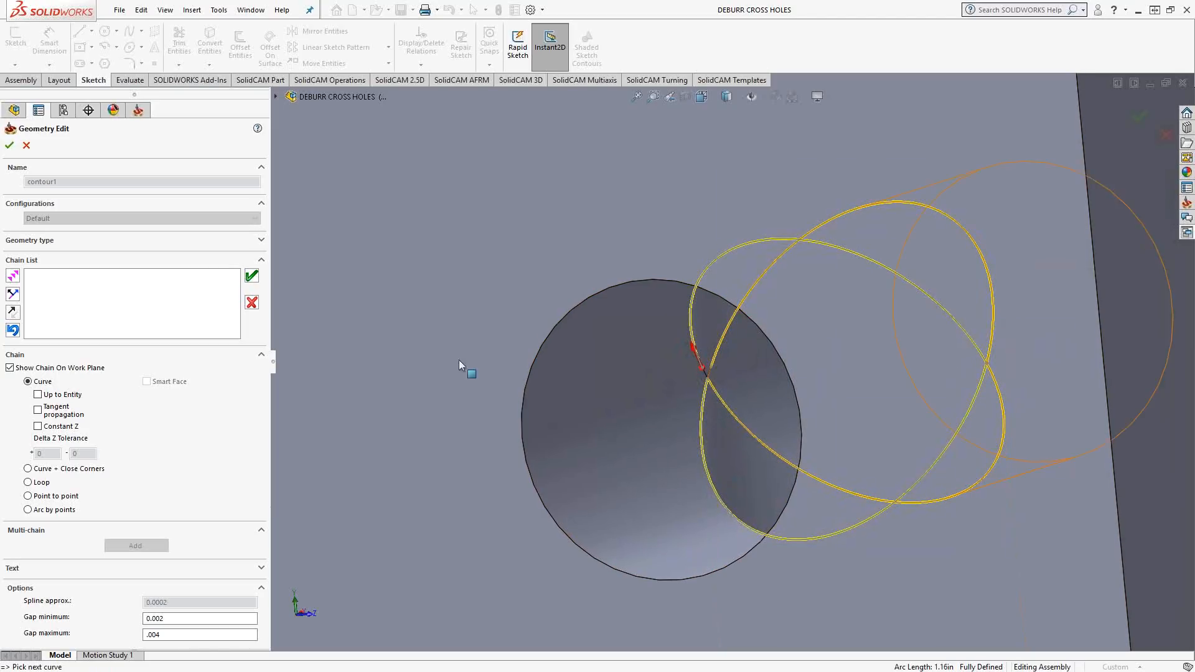
{"action": "left_click", "coordinate": [698, 358]}
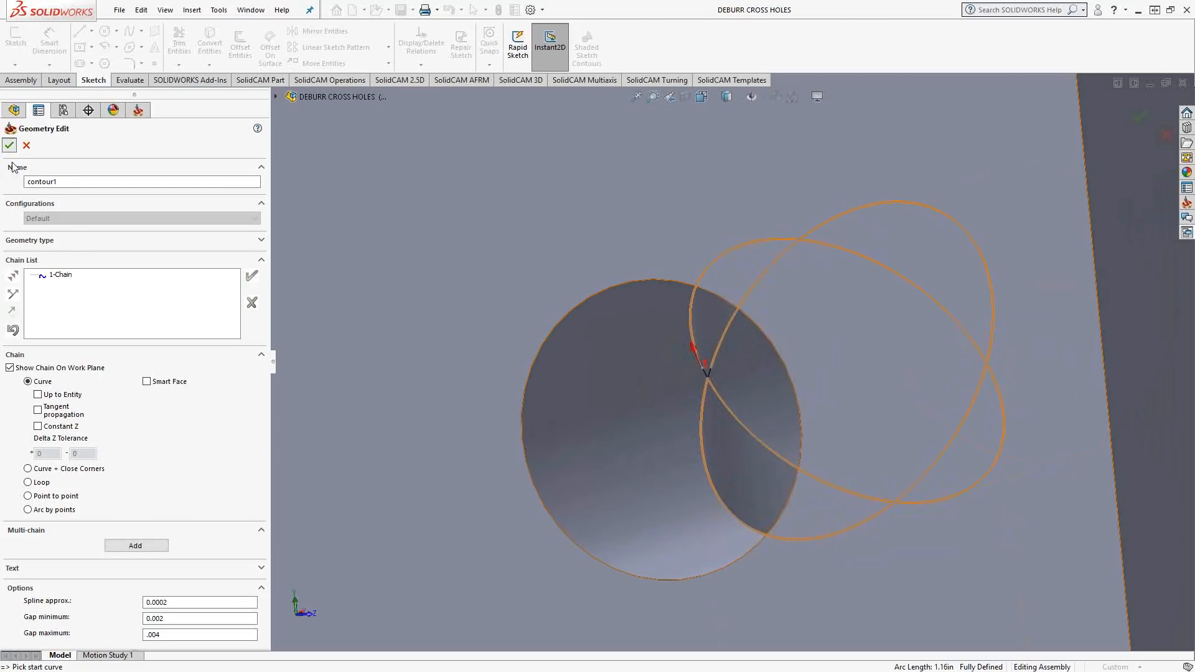
{"action": "left_click", "coordinate": [8, 144]}
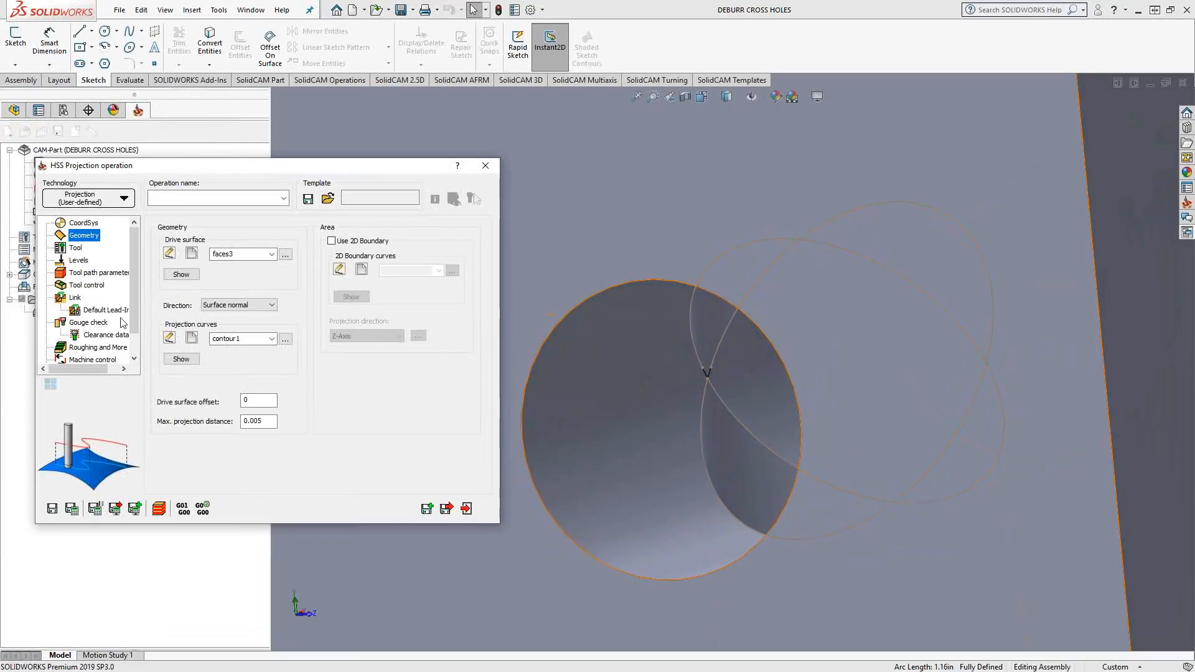
Select the 0.375-inch lollipop mill as the operation's tool
{"action": "left_click", "coordinate": [76, 247]}
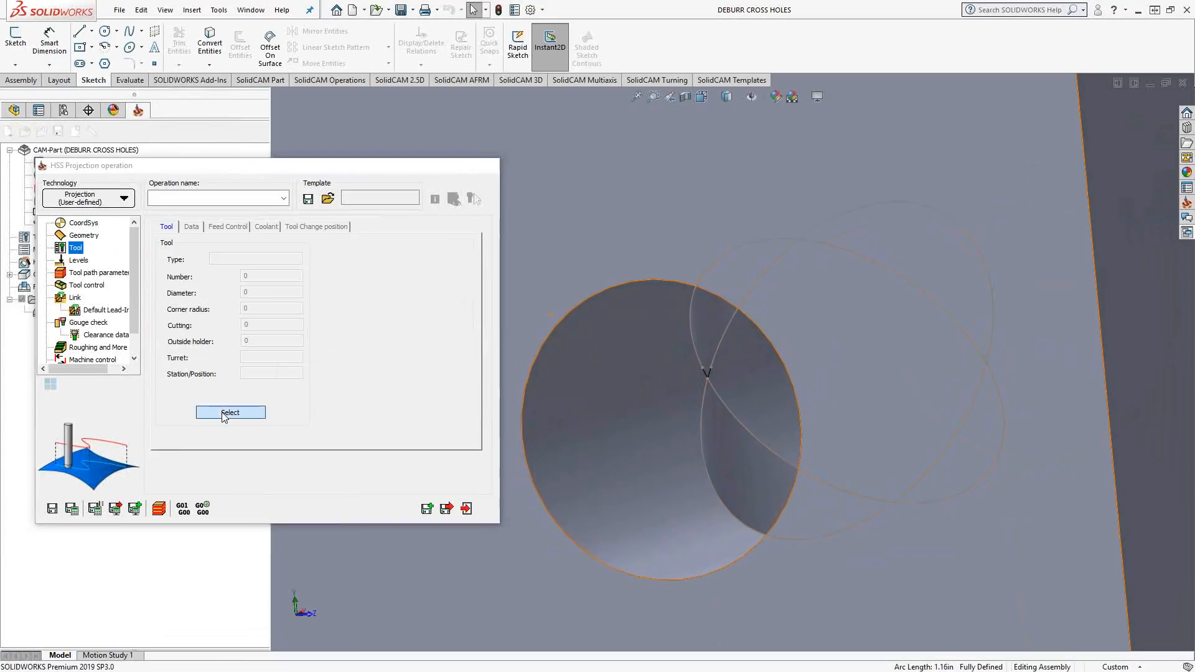
{"action": "left_click", "coordinate": [230, 412]}
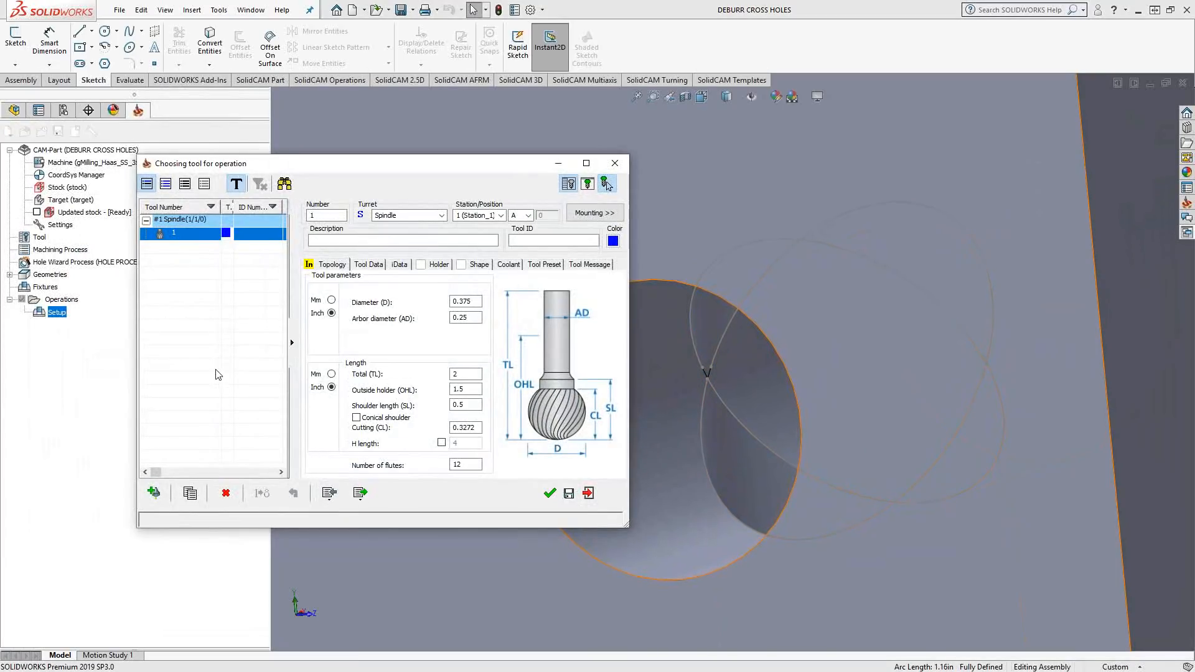
{"action": "mouse_move", "coordinate": [549, 493]}
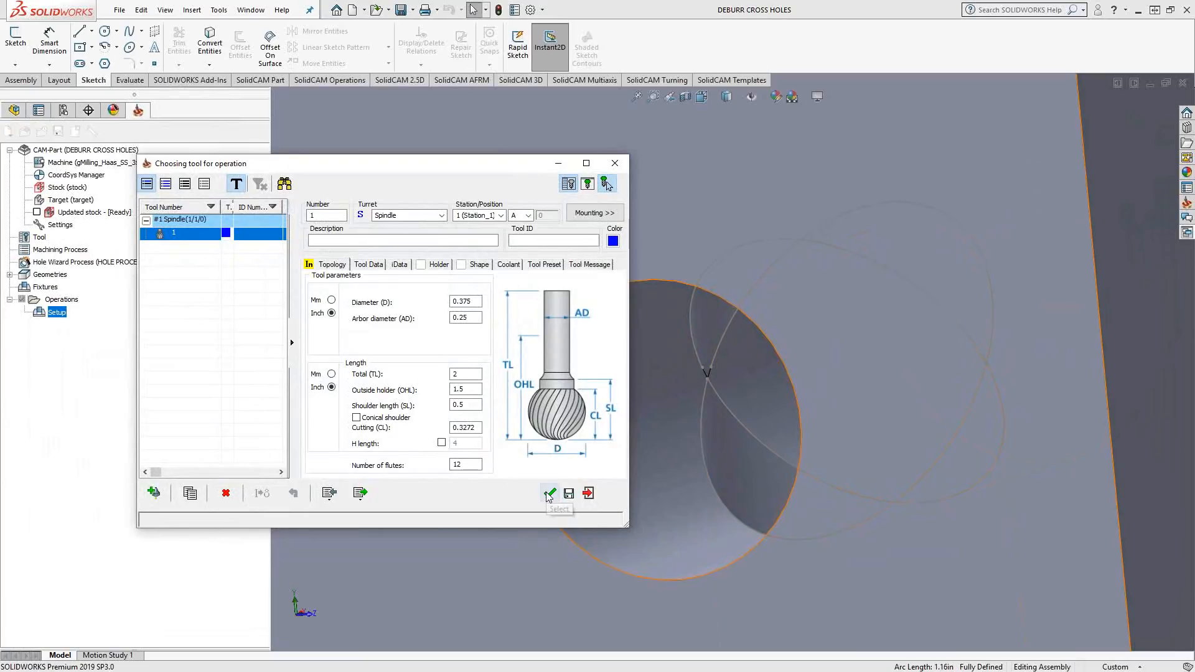
{"action": "left_click", "coordinate": [549, 492]}
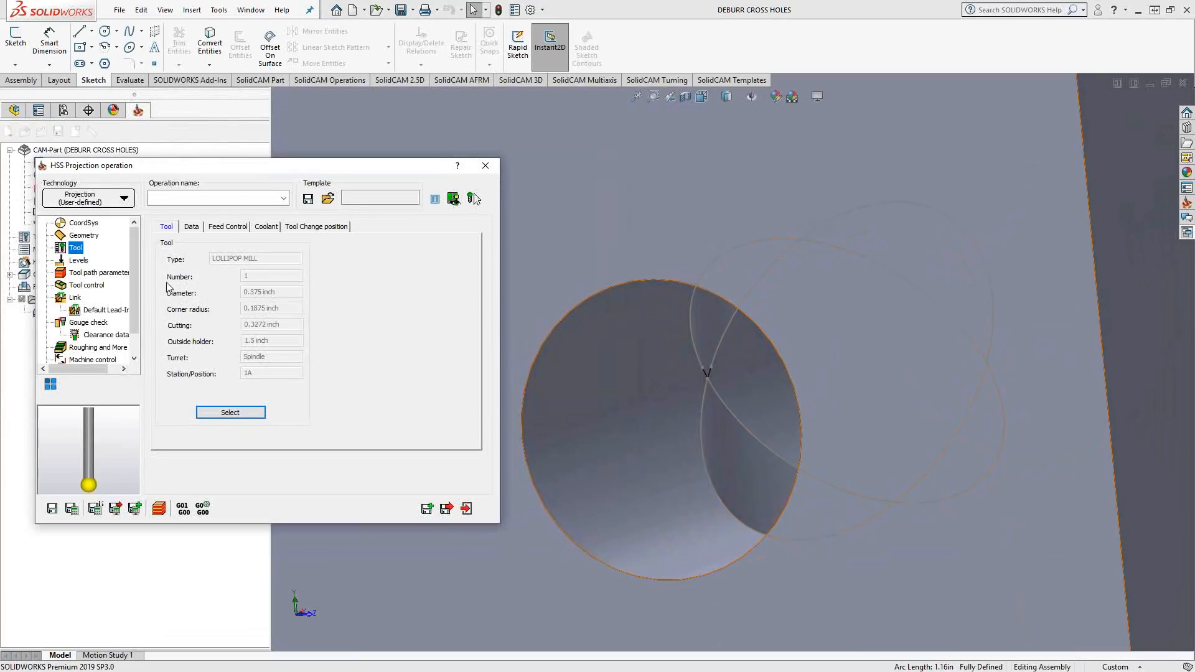
Review the tool path parameters, including cutting side sorting and surface quality settings
{"action": "left_click", "coordinate": [101, 272]}
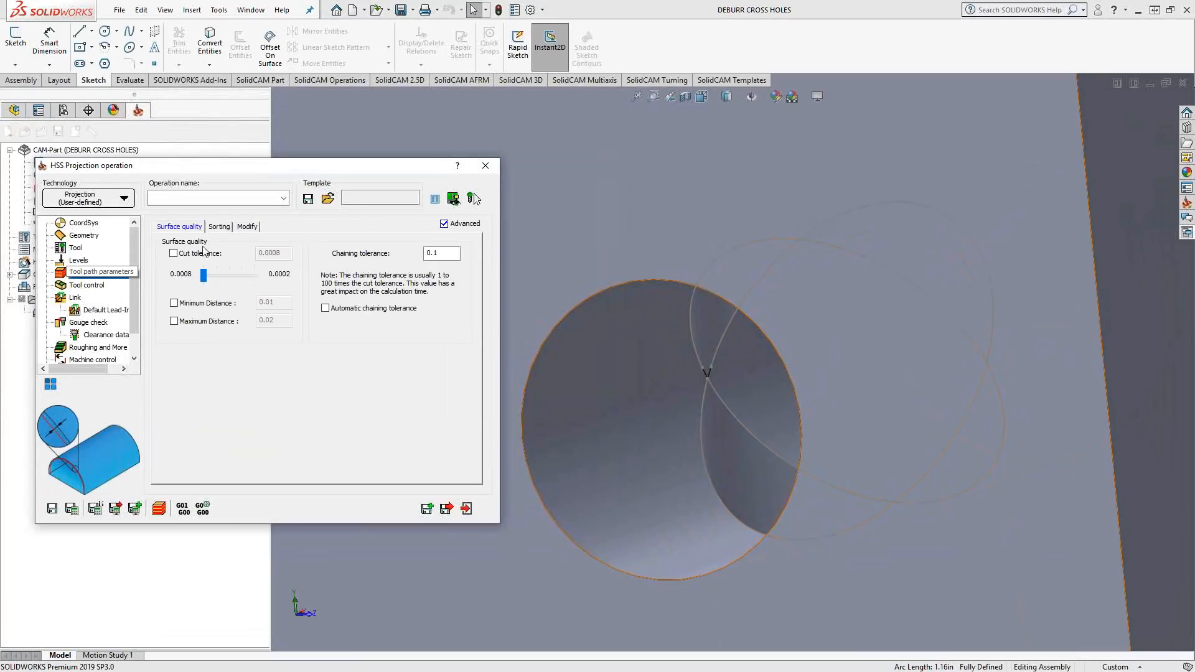
{"action": "left_click", "coordinate": [219, 227]}
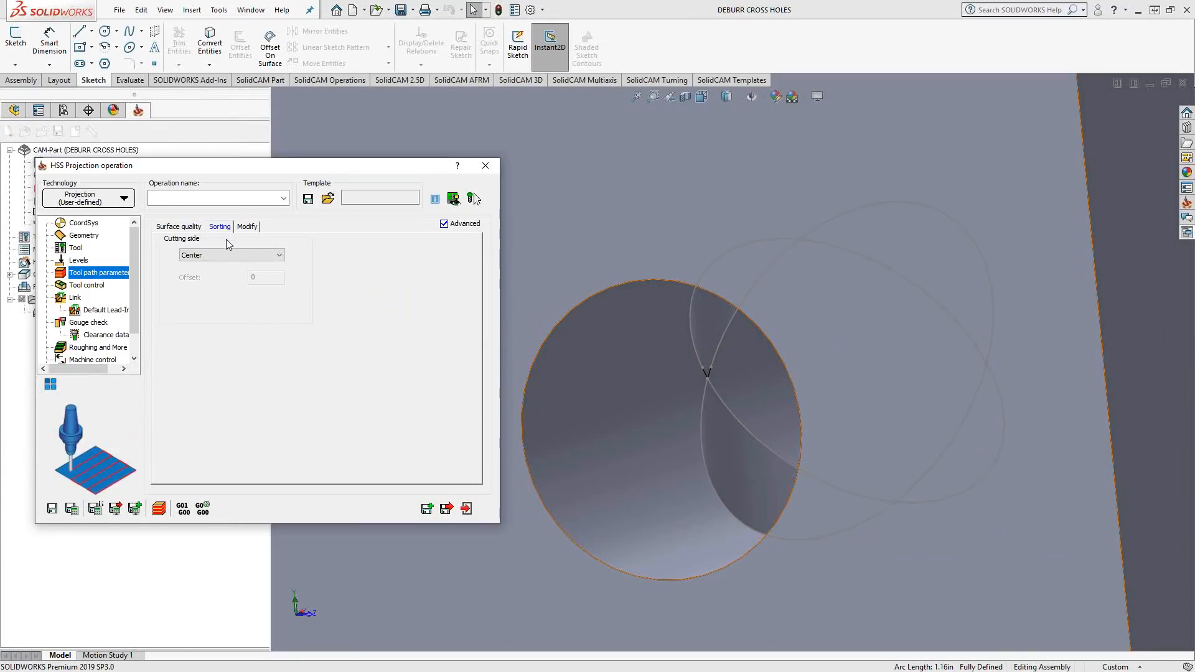
{"action": "left_click", "coordinate": [179, 227]}
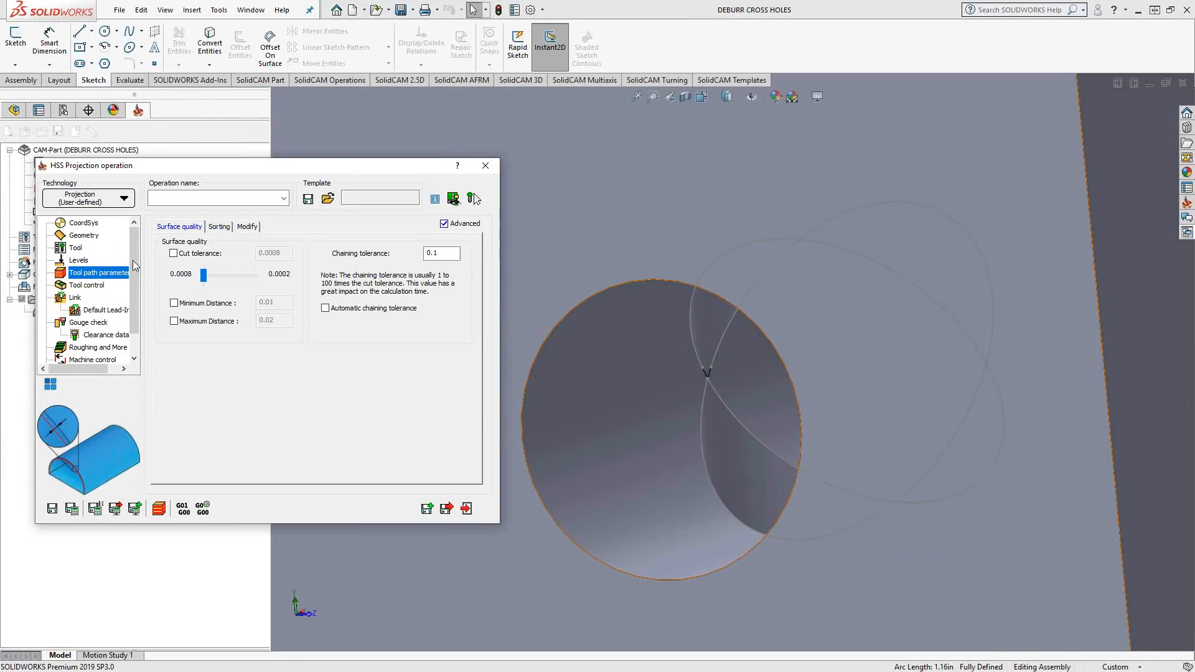
{"action": "mouse_move", "coordinate": [76, 291]}
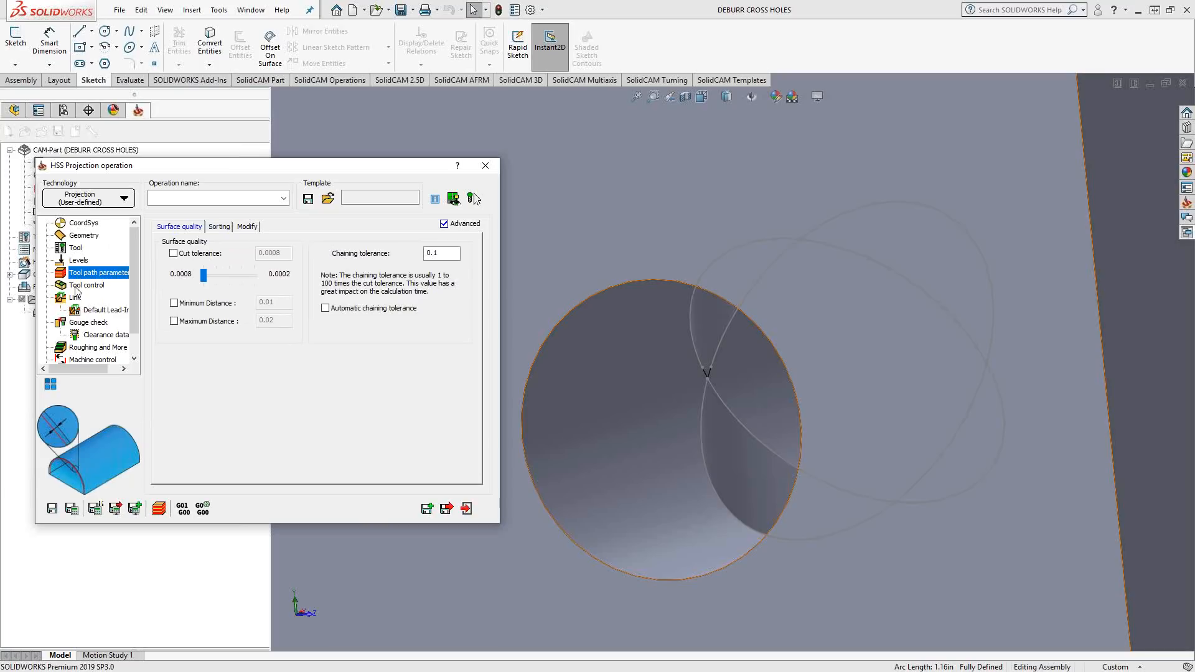
Enable a lead-in on first entry and a lead-out on last exit
{"action": "left_click", "coordinate": [76, 297]}
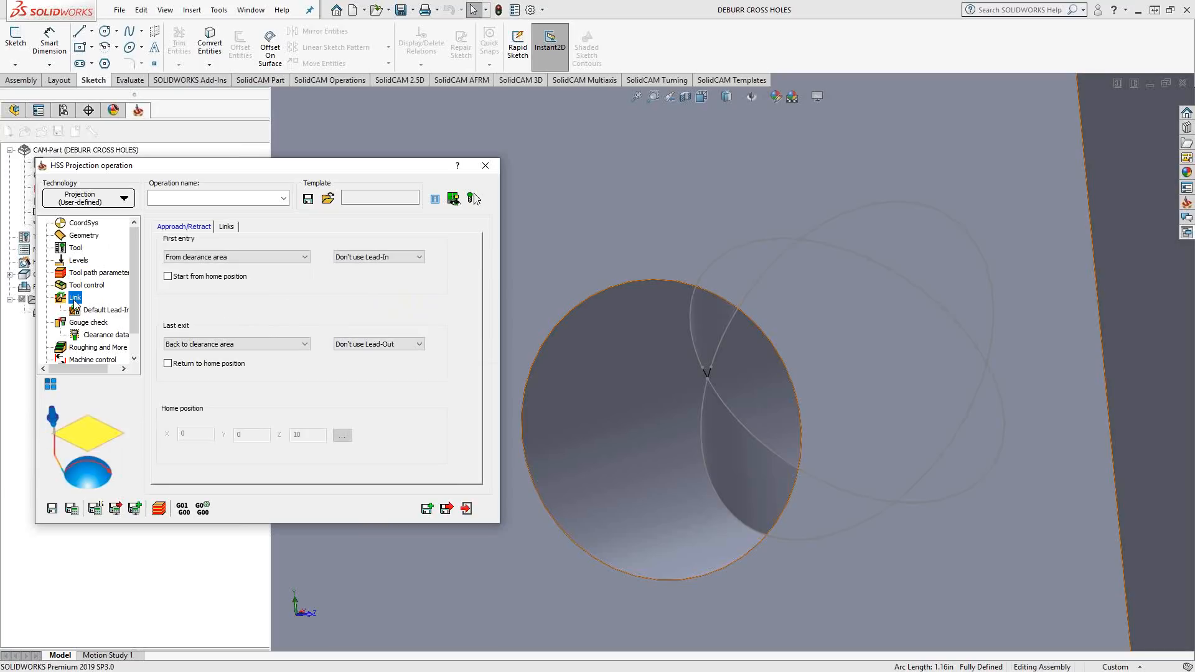
{"action": "left_click", "coordinate": [377, 256]}
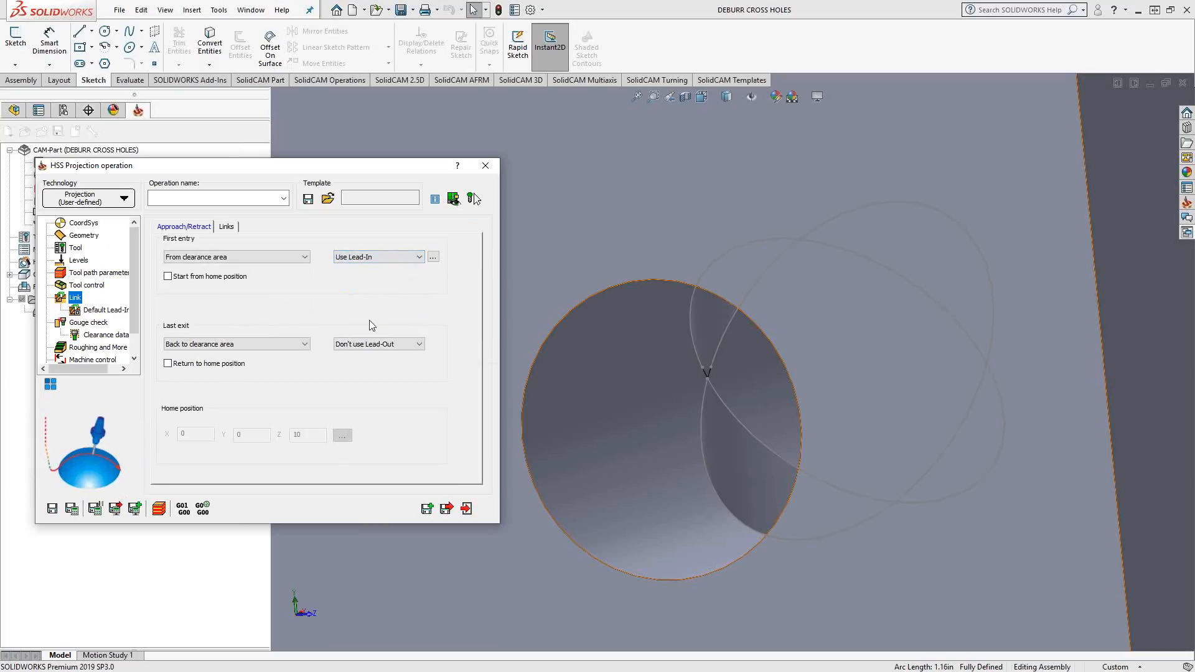
{"action": "left_click", "coordinate": [373, 344]}
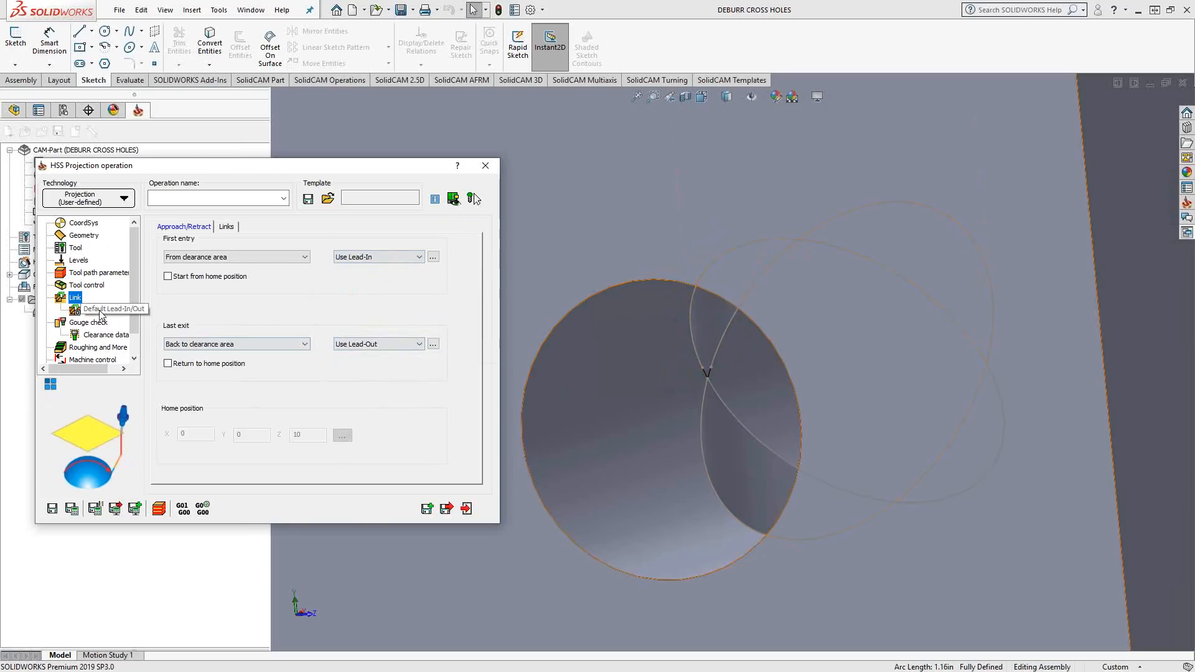
Set the default lead-in/out to an orthogonal line of length .05 and save and calculate
{"action": "left_click", "coordinate": [103, 310]}
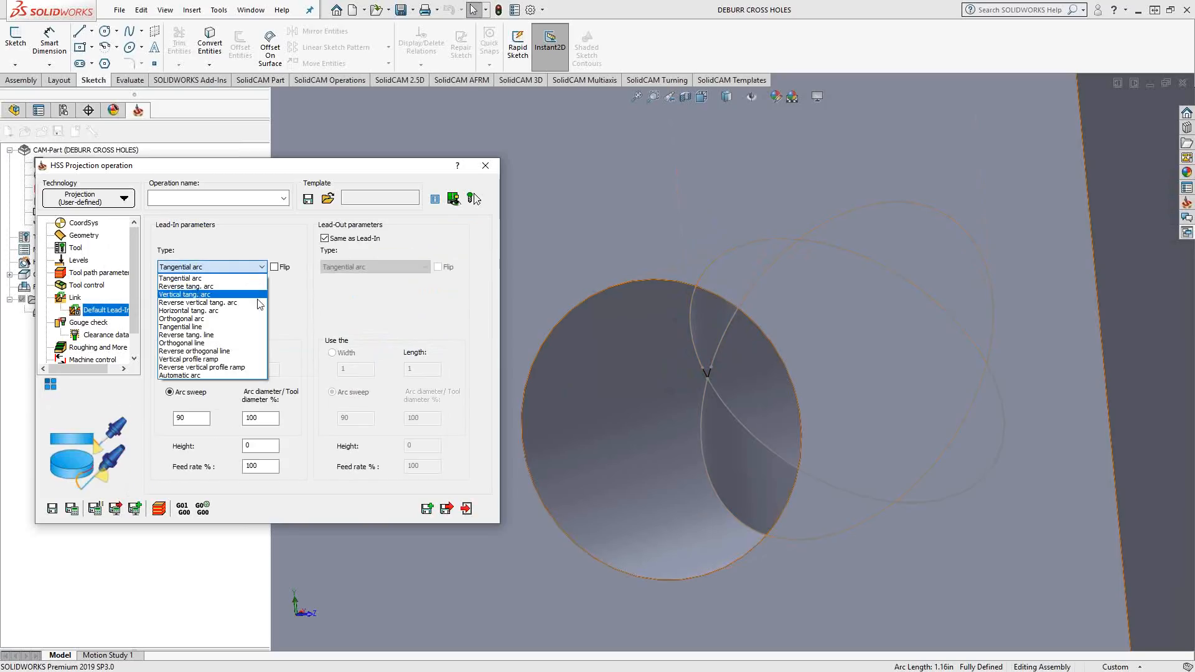
{"action": "left_click", "coordinate": [183, 342]}
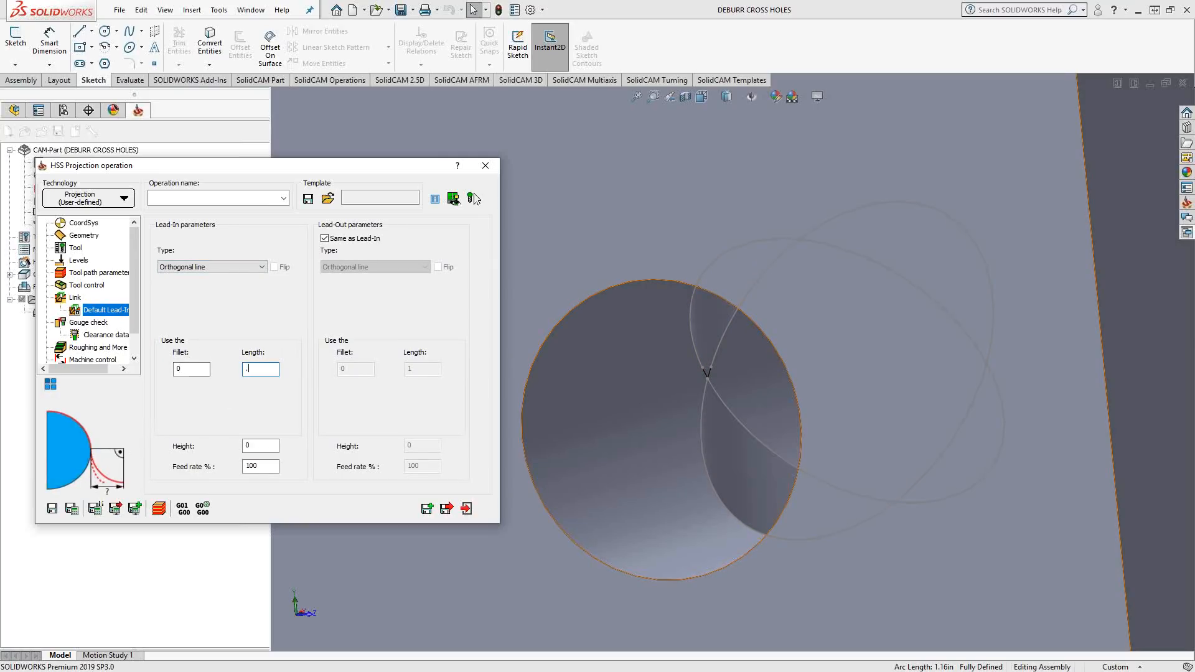
{"action": "type", "text": "05"}
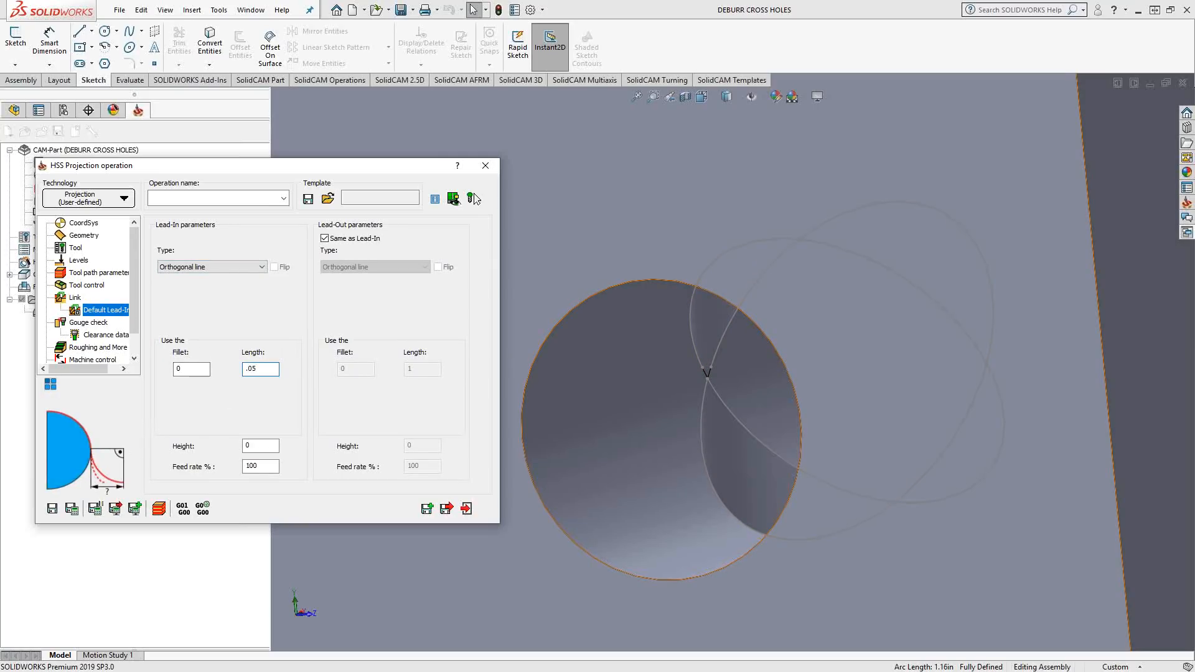
{"action": "mouse_move", "coordinate": [190, 310]}
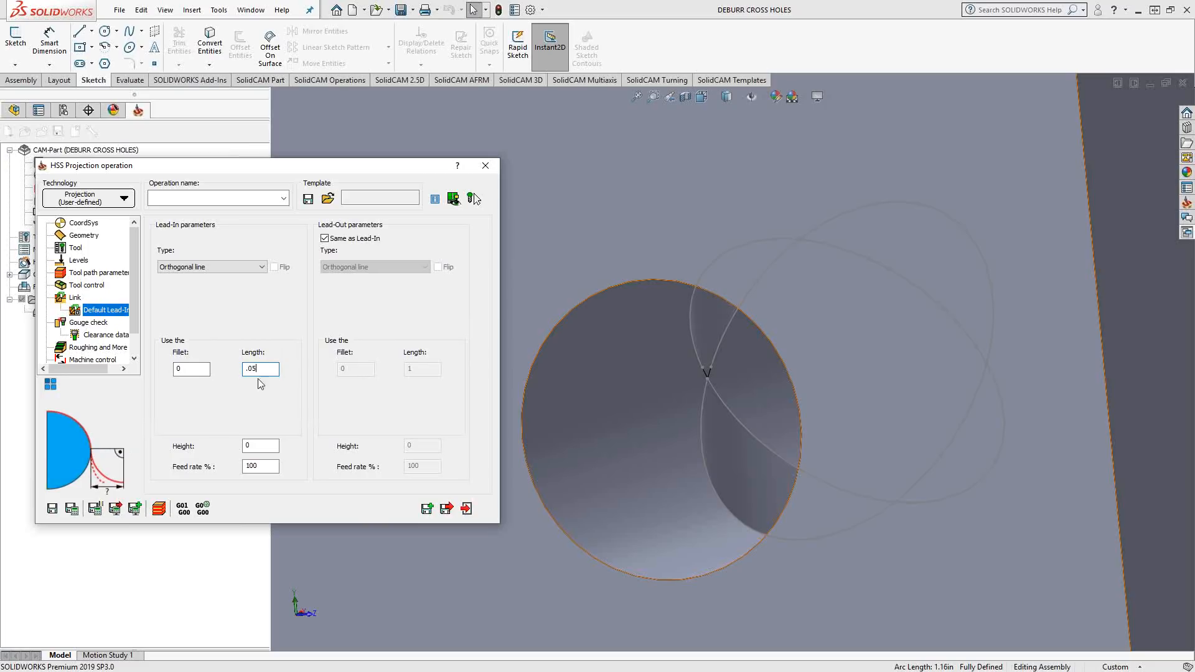
{"action": "mouse_move", "coordinate": [260, 333]}
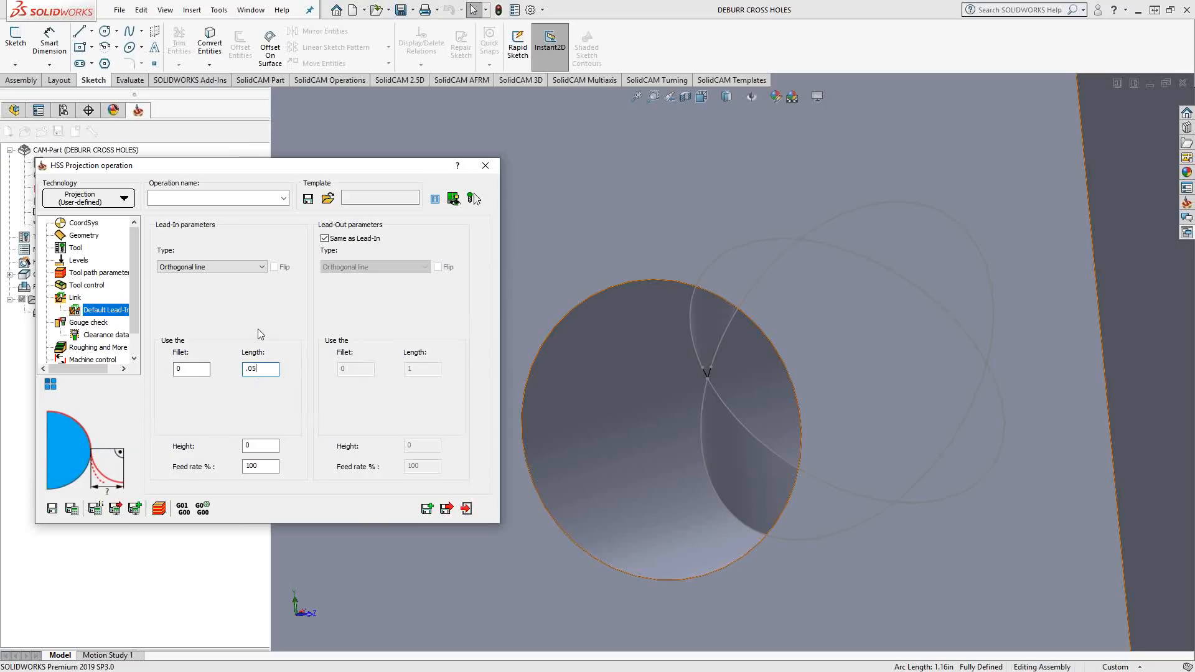
{"action": "left_click", "coordinate": [88, 321]}
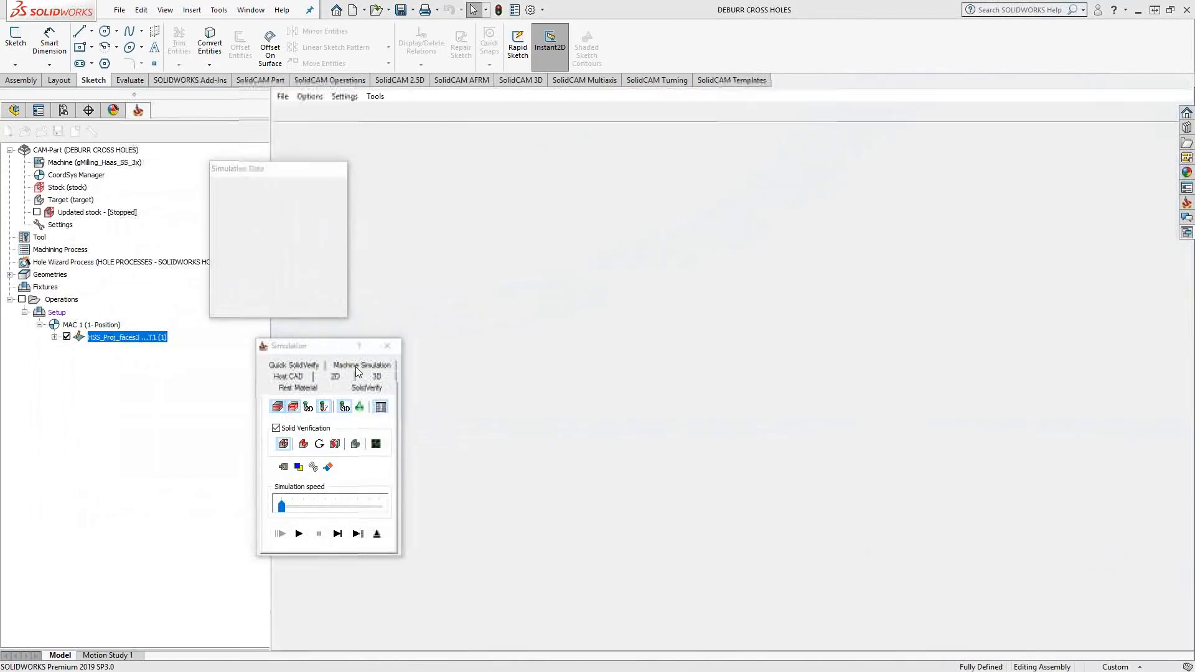
Play the SolidVerify simulation of the lollipop mill deburring the figure-eight cross-hole edge
{"action": "left_click", "coordinate": [298, 534]}
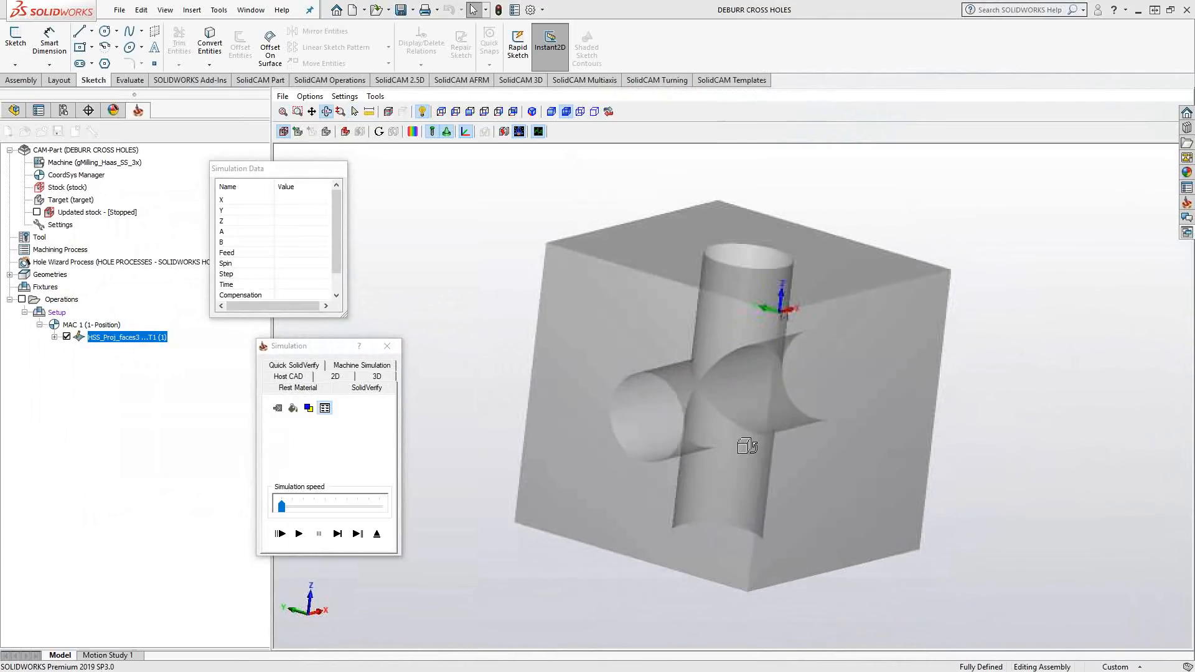
{"action": "left_click", "coordinate": [297, 534]}
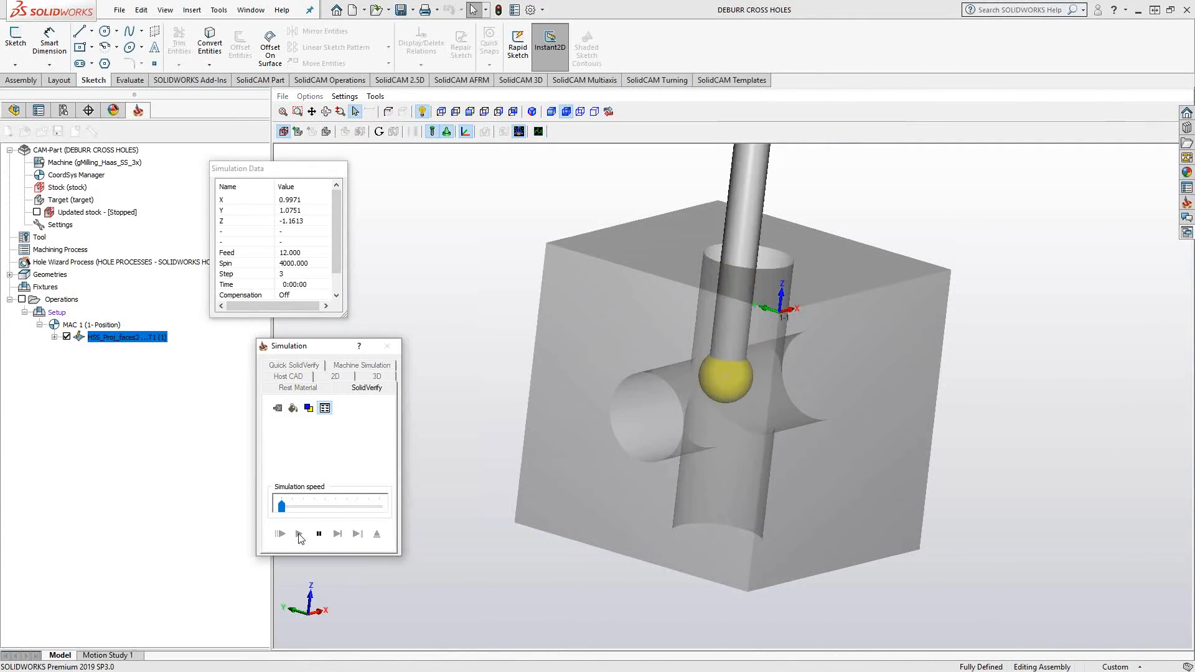
{"action": "left_click", "coordinate": [280, 534]}
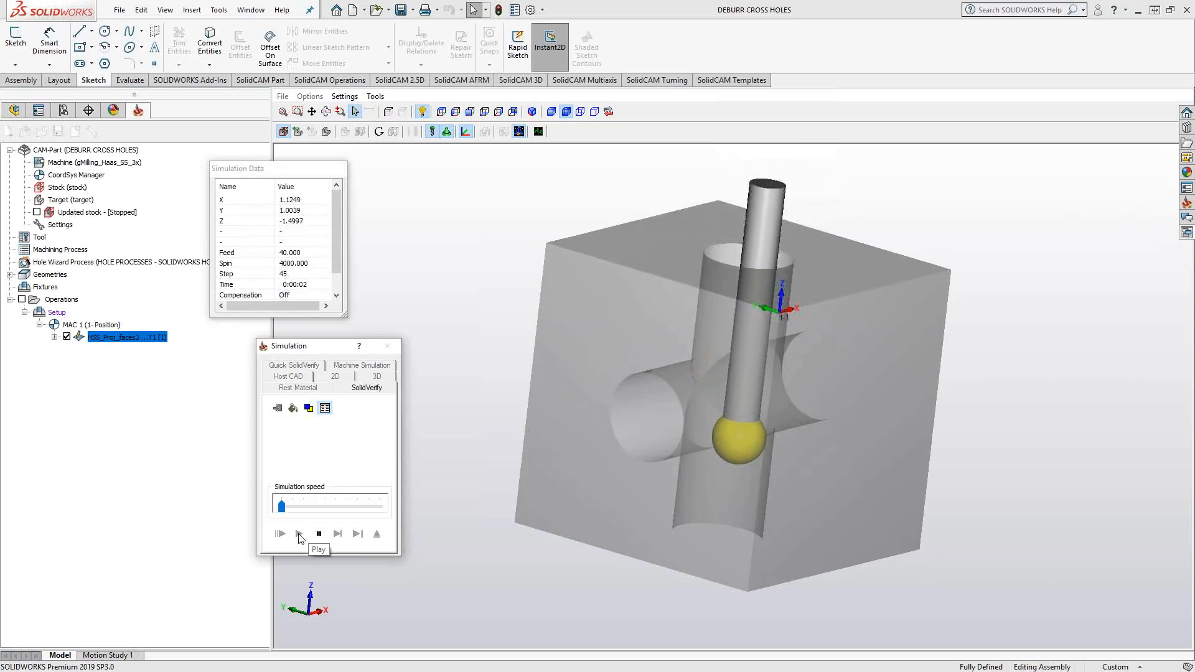
{"action": "left_click", "coordinate": [280, 534]}
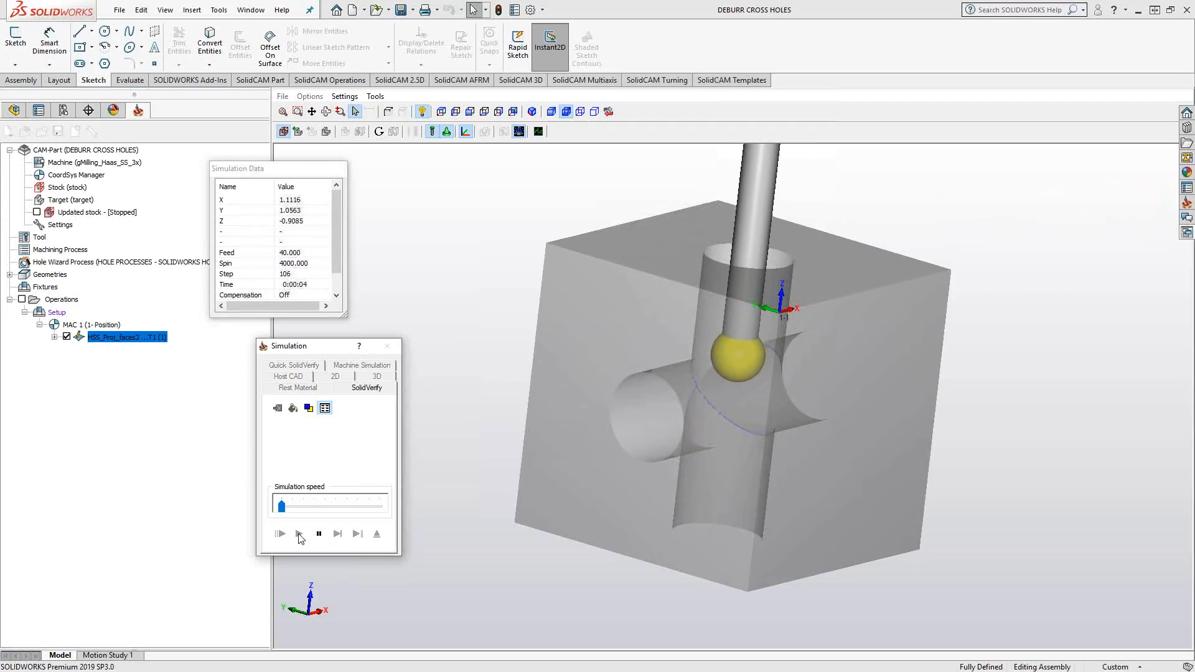
{"action": "left_click", "coordinate": [298, 533]}
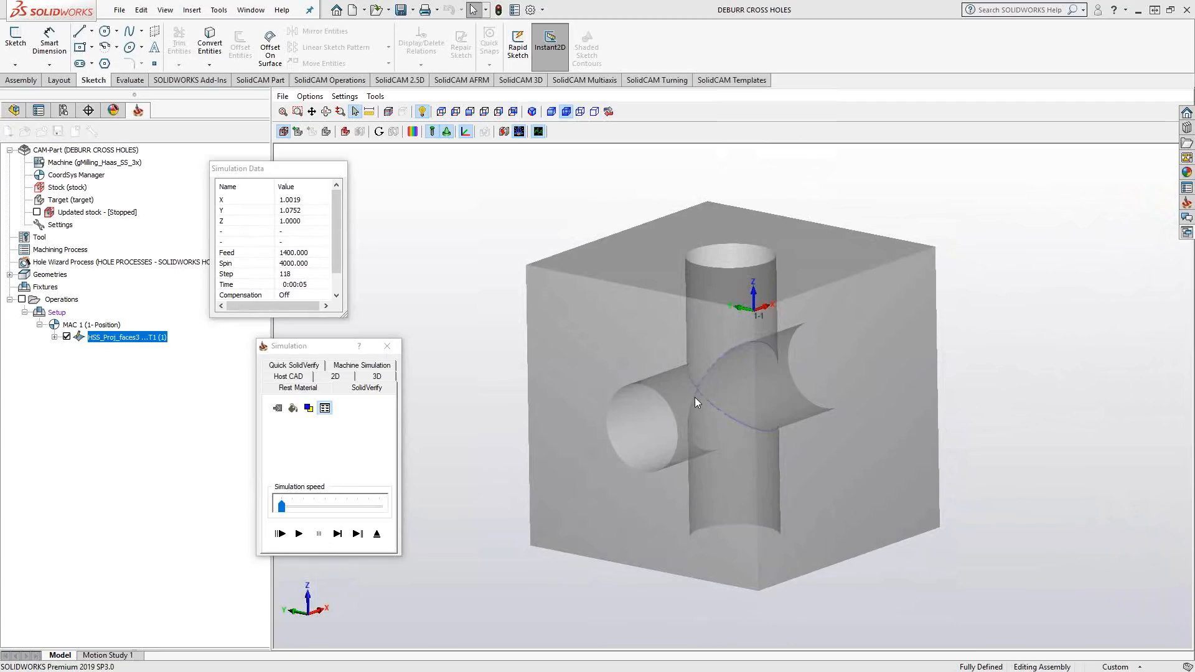
{"action": "mouse_move", "coordinate": [704, 400]}
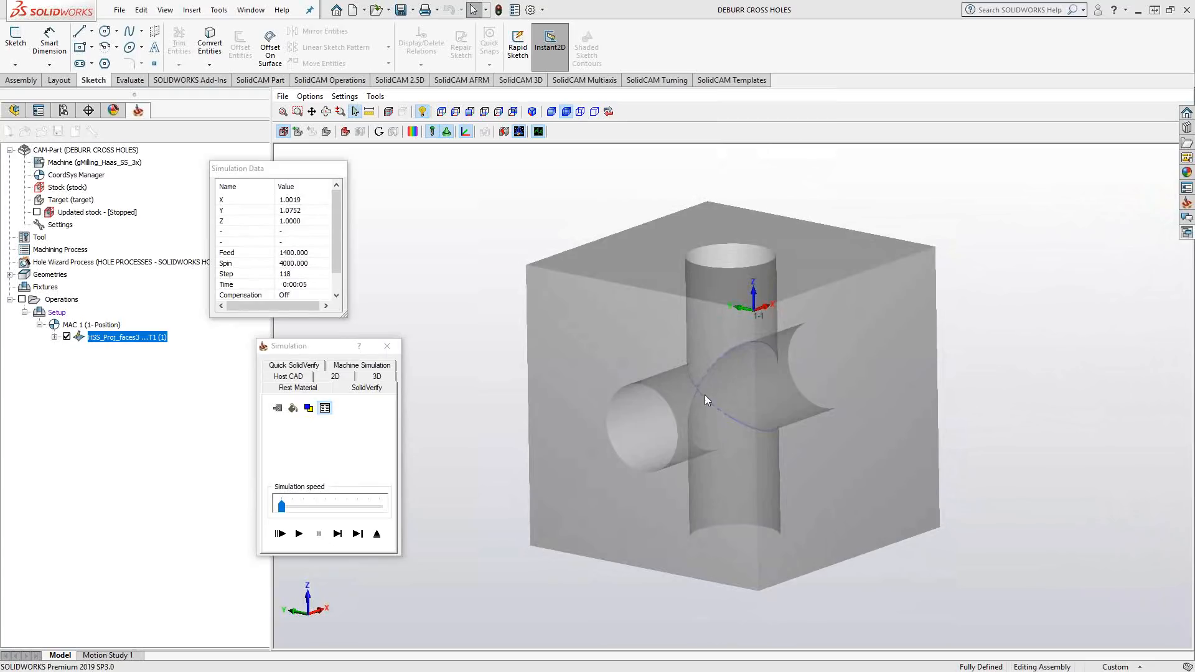